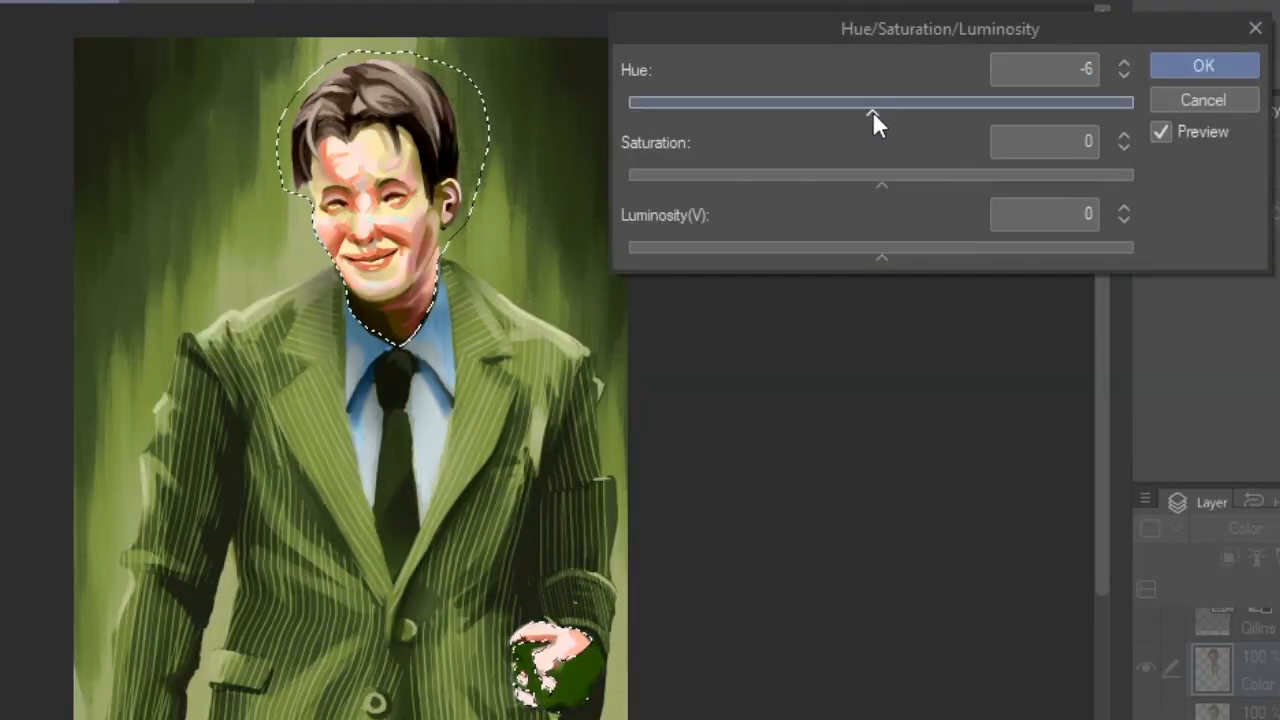
- Shift the head's hue to about -25, ease saturation to about -7, and adjust the last slider
drag(870, 112, 847, 112)
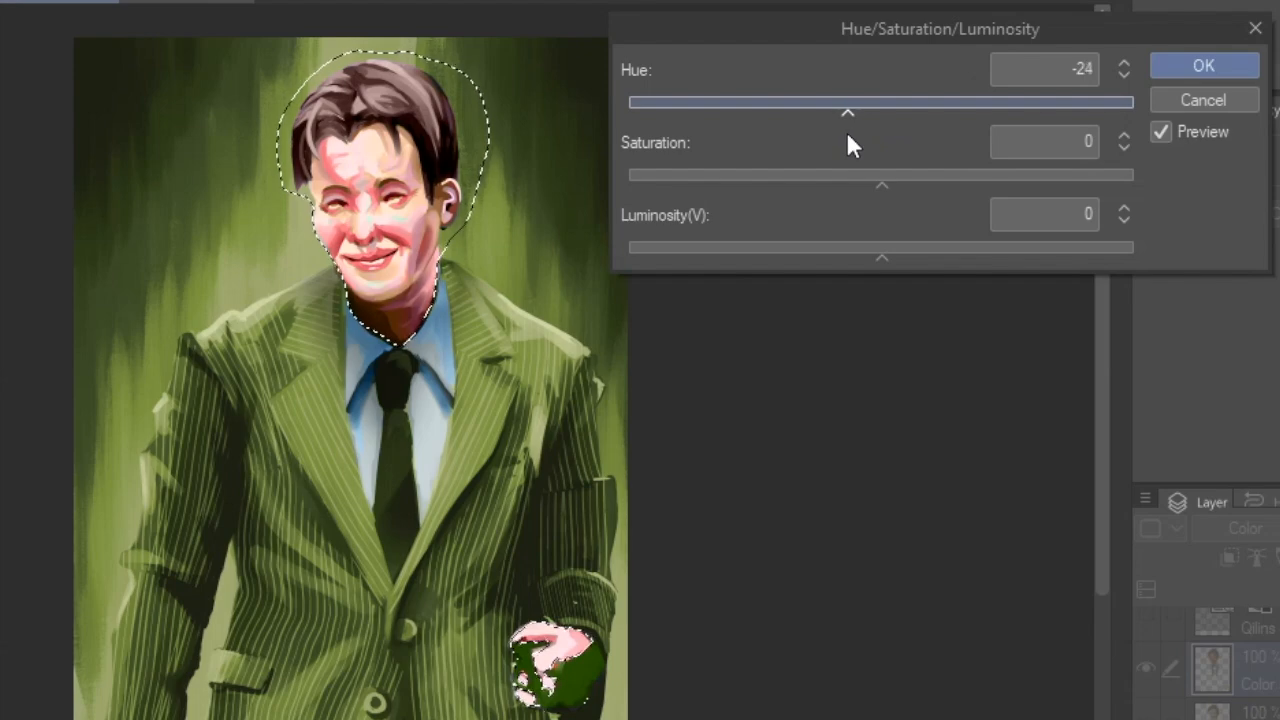
drag(882, 185, 793, 185)
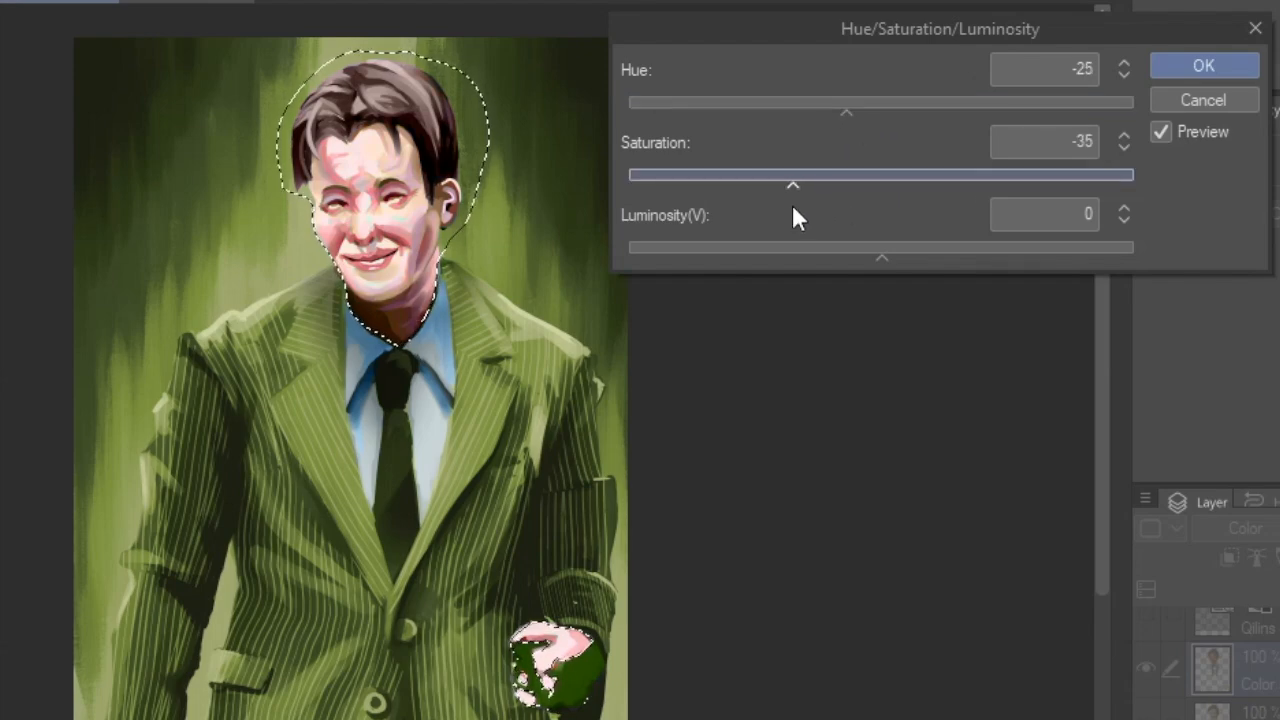
drag(793, 185, 864, 185)
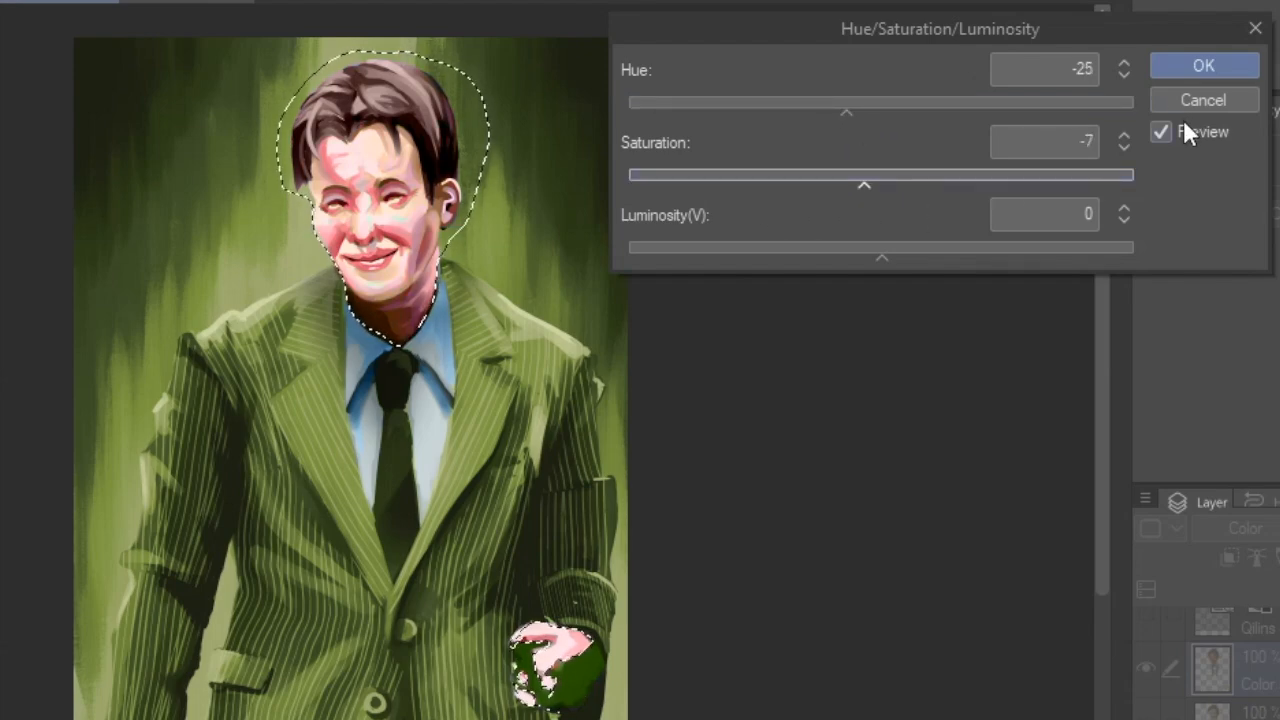
drag(881, 257, 781, 257)
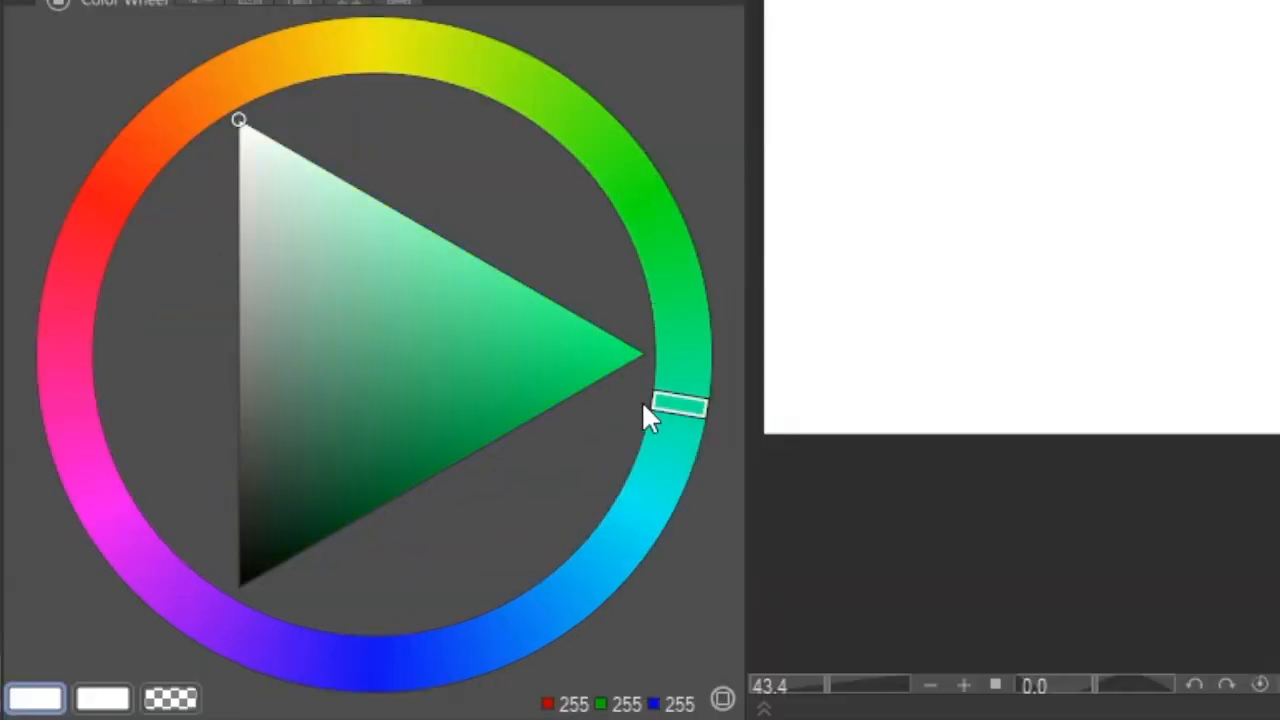
drag(660, 405, 330, 45)
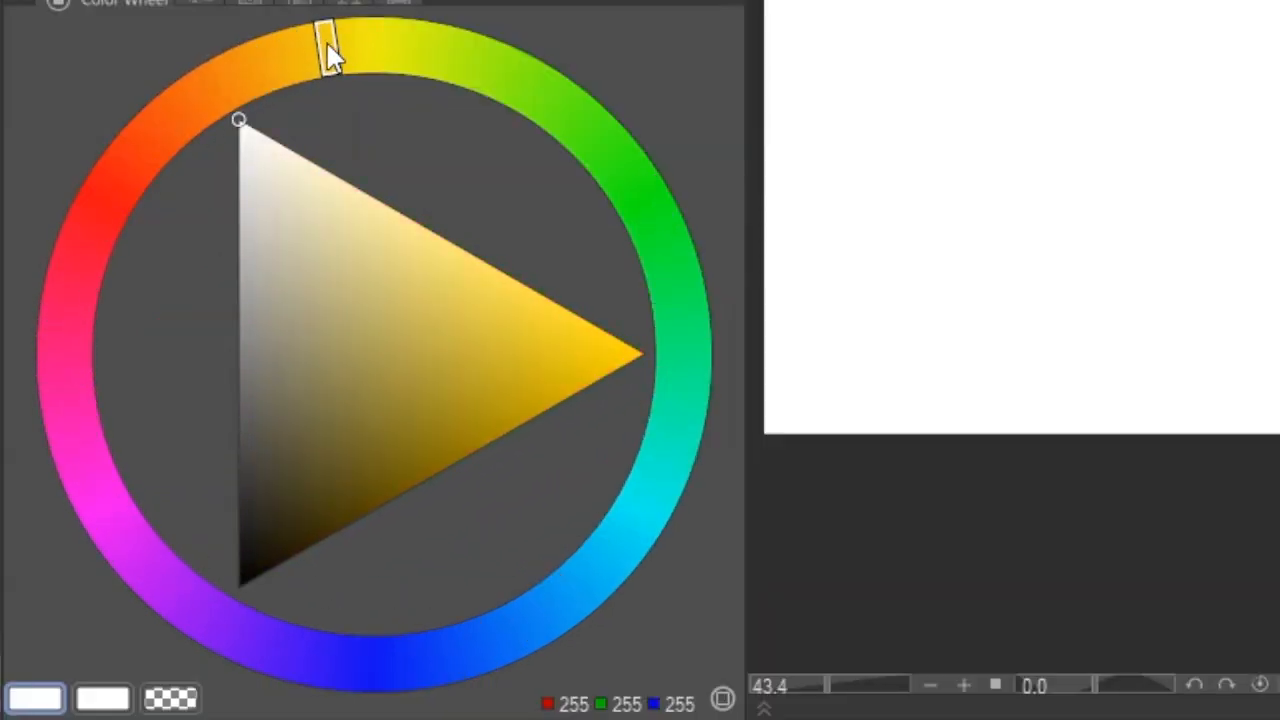
drag(330, 50, 415, 650)
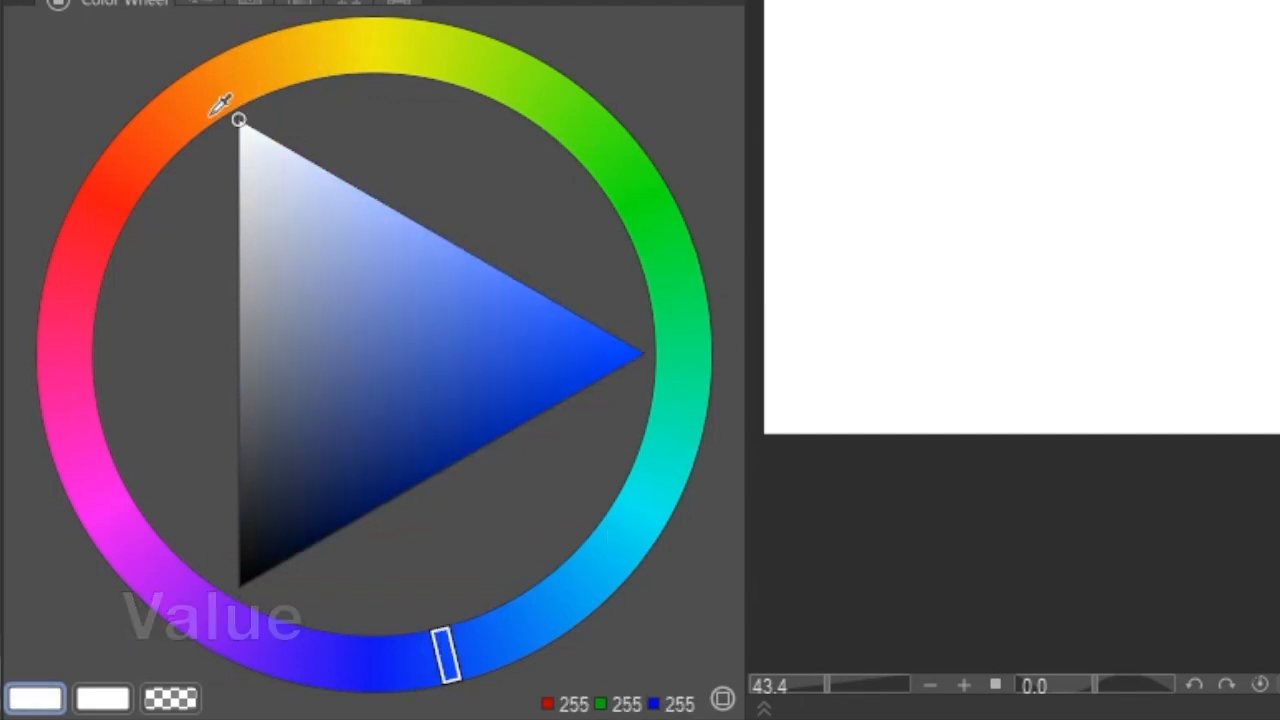
drag(240, 120, 240, 588)
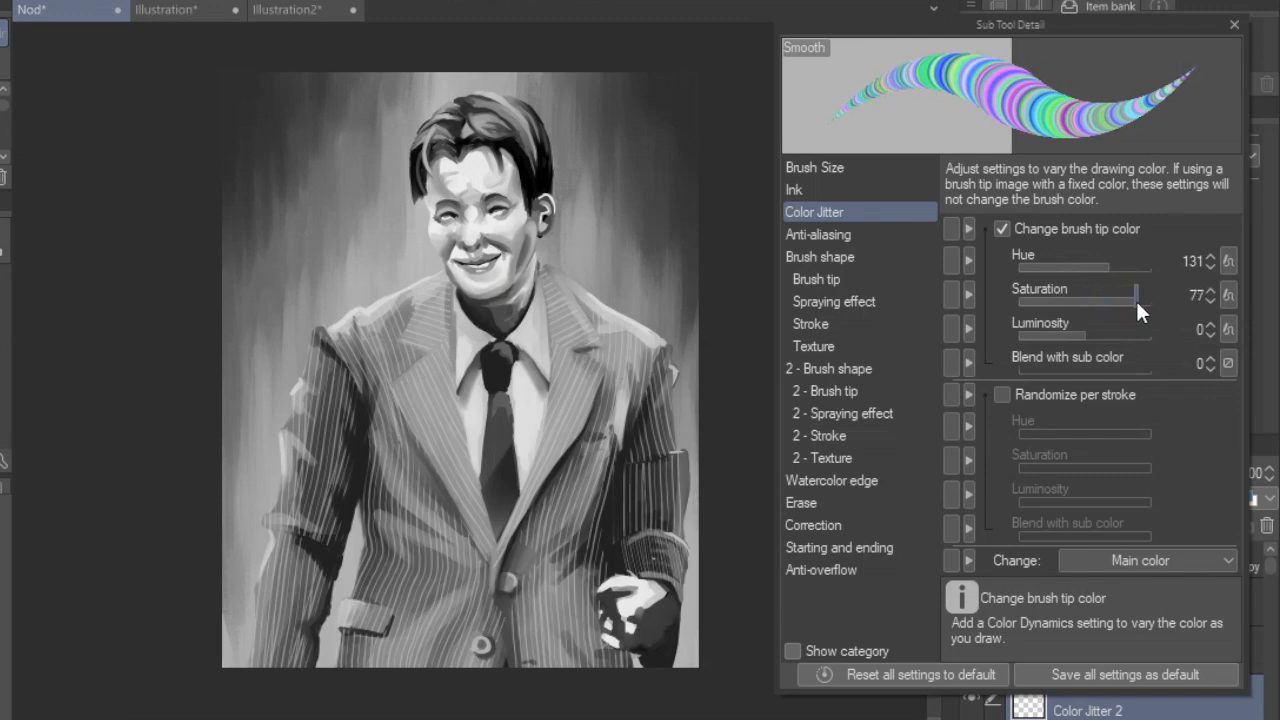
- Set saturation jitter to 0, enable Randomize per stroke, and bring up brush tip shape choices
drag(1135, 295, 1040, 295)
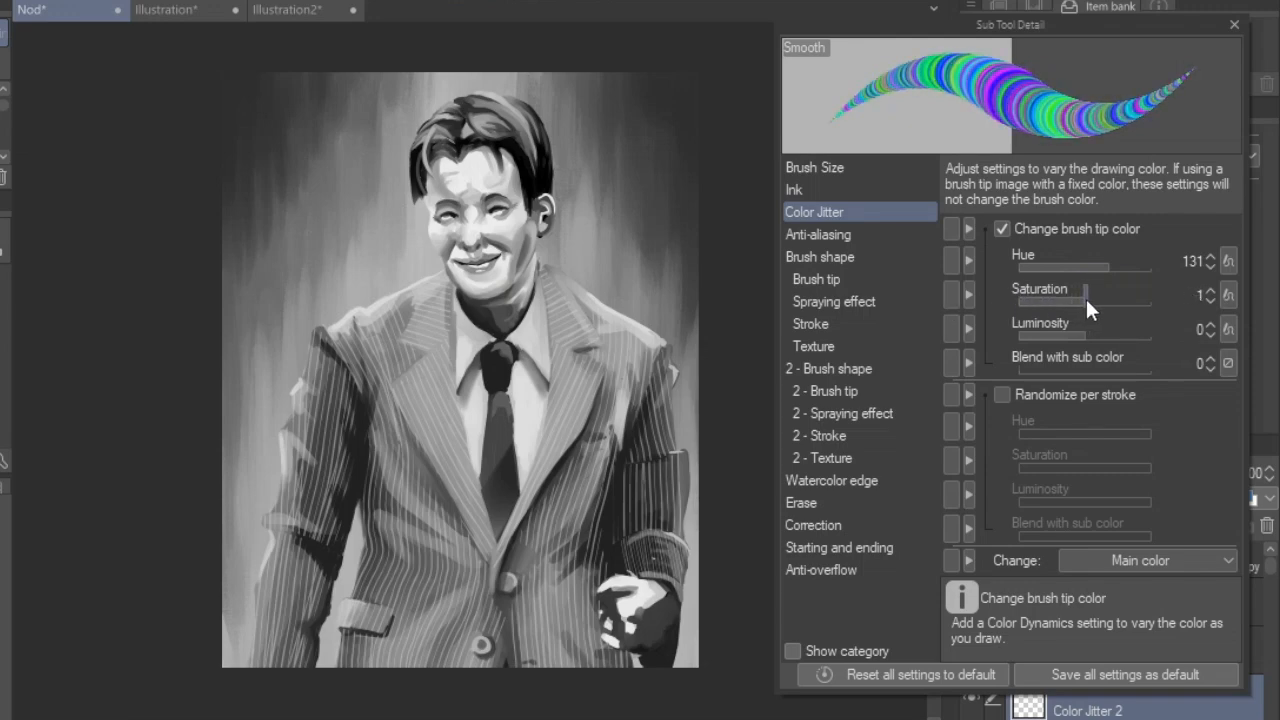
click(1001, 394)
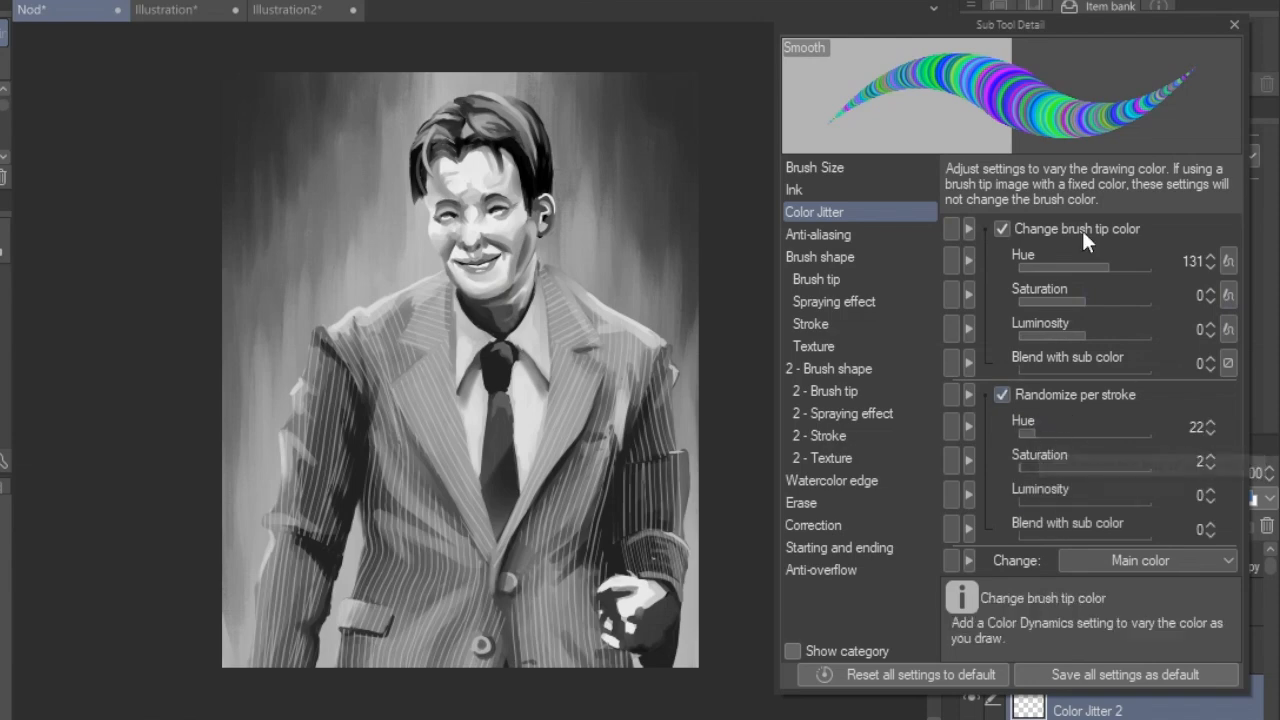
click(816, 279)
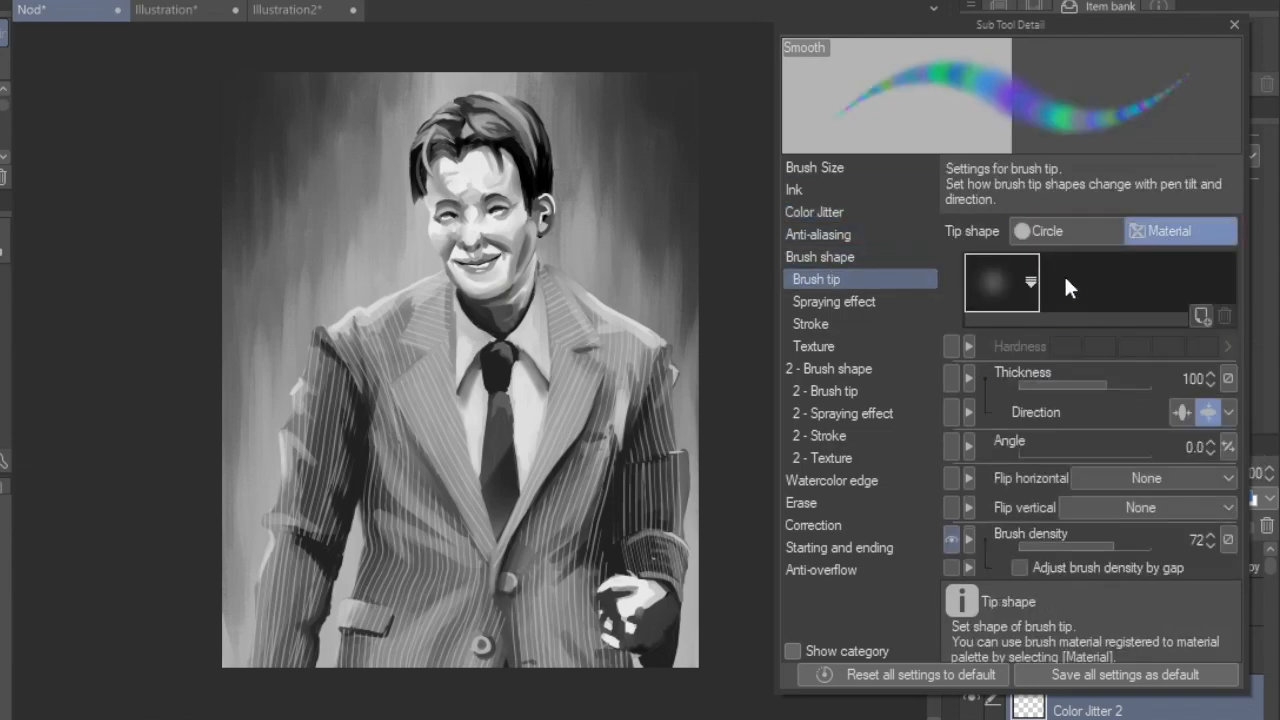
click(1030, 281)
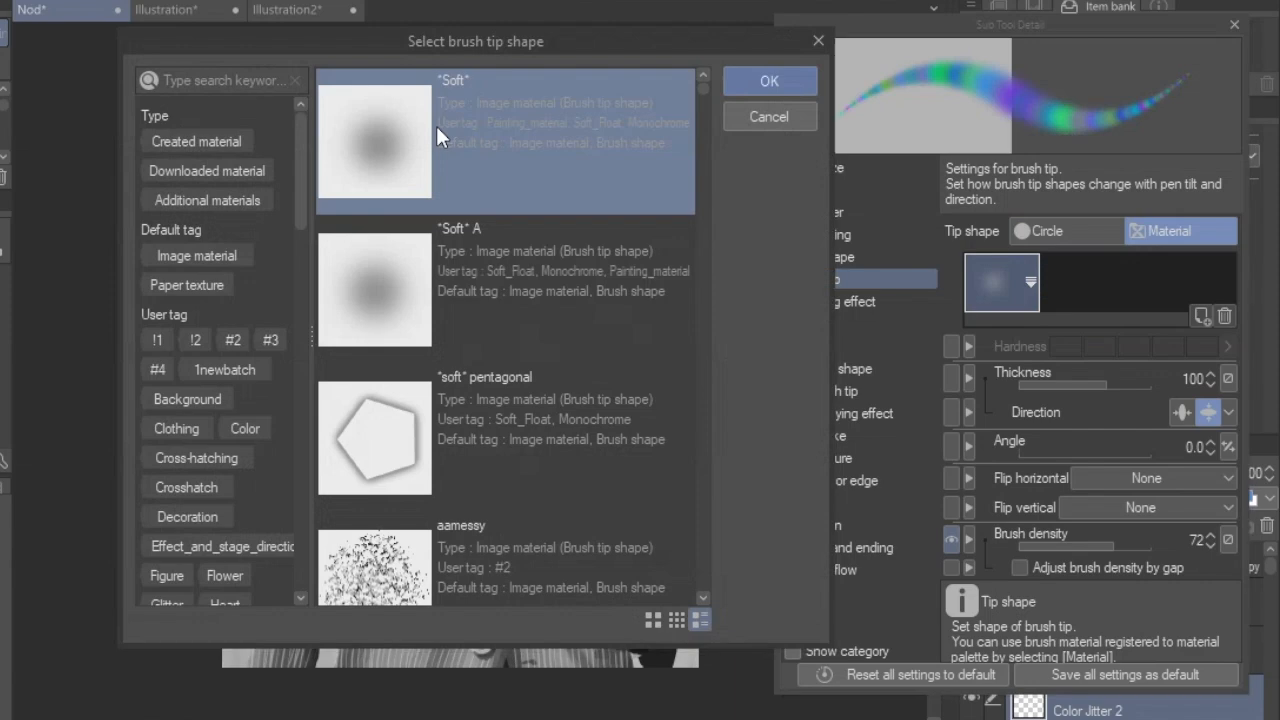
- Confirm the Soft brush tip and blend the jitter strokes layer in Color mode
click(769, 81)
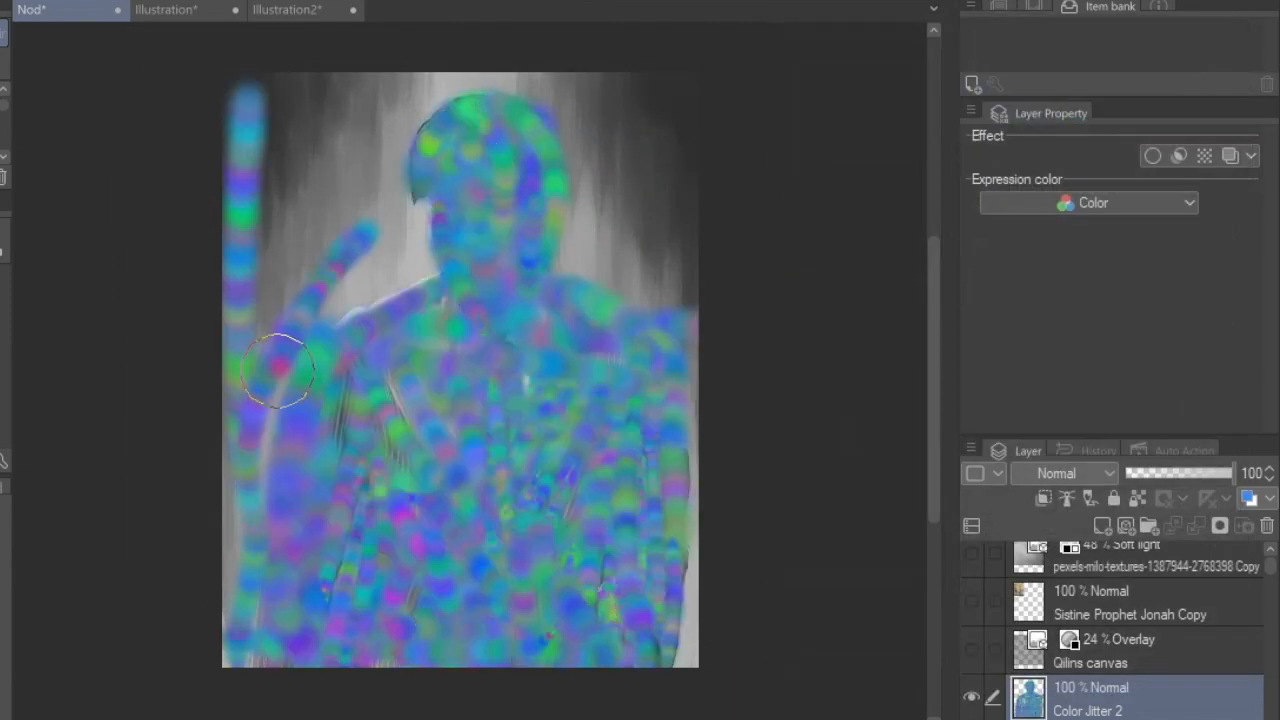
click(1065, 473)
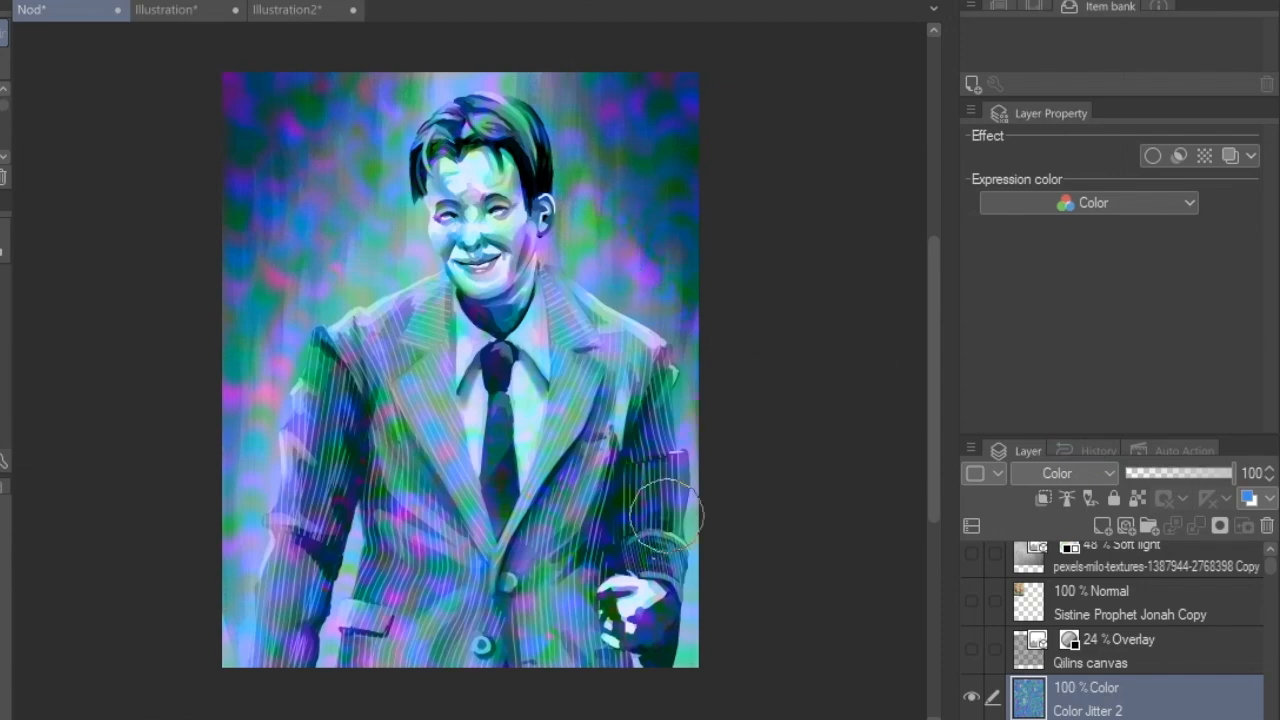
mouse_move(420, 90)
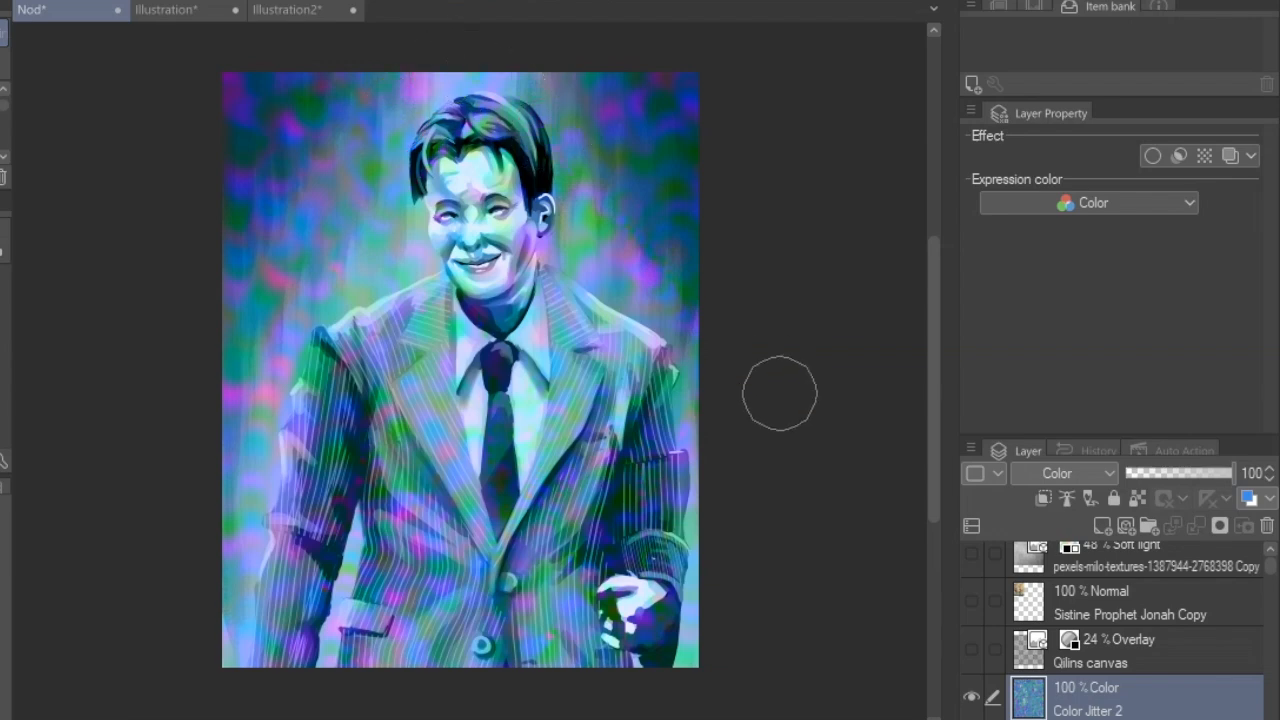
click(970, 697)
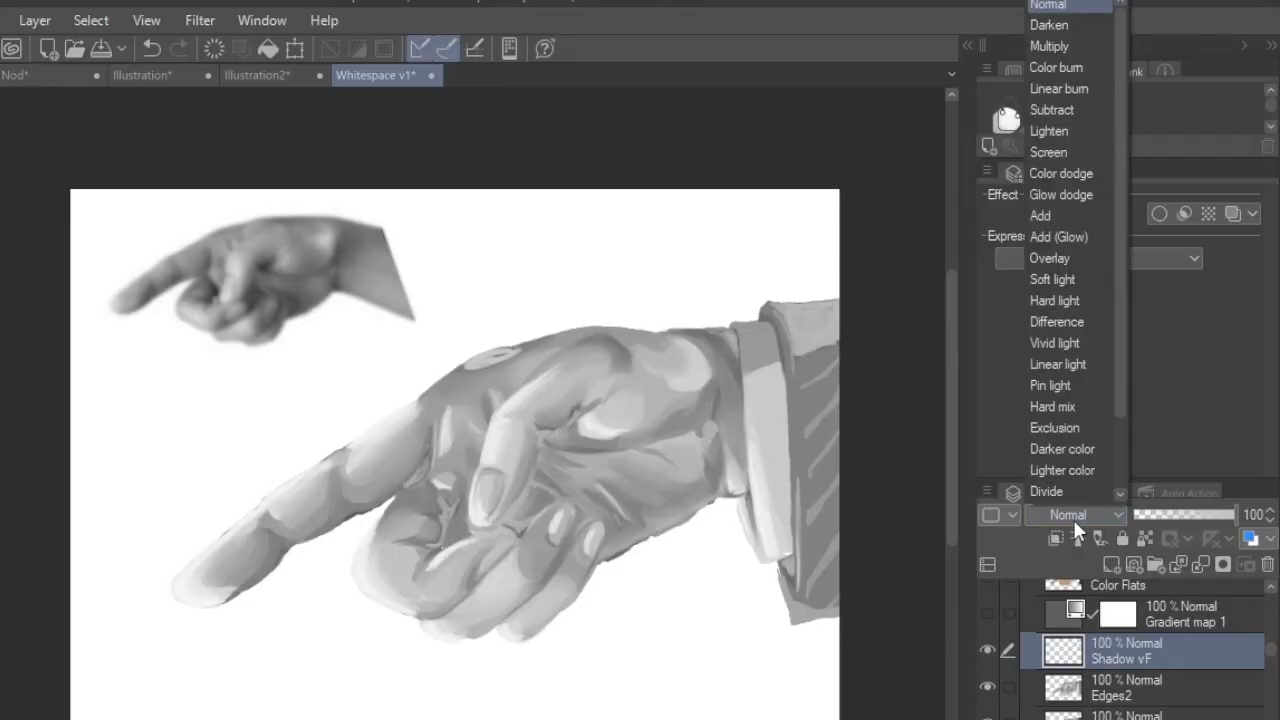
- Set the Shadow vF layer's blending mode to Multiply
click(1049, 46)
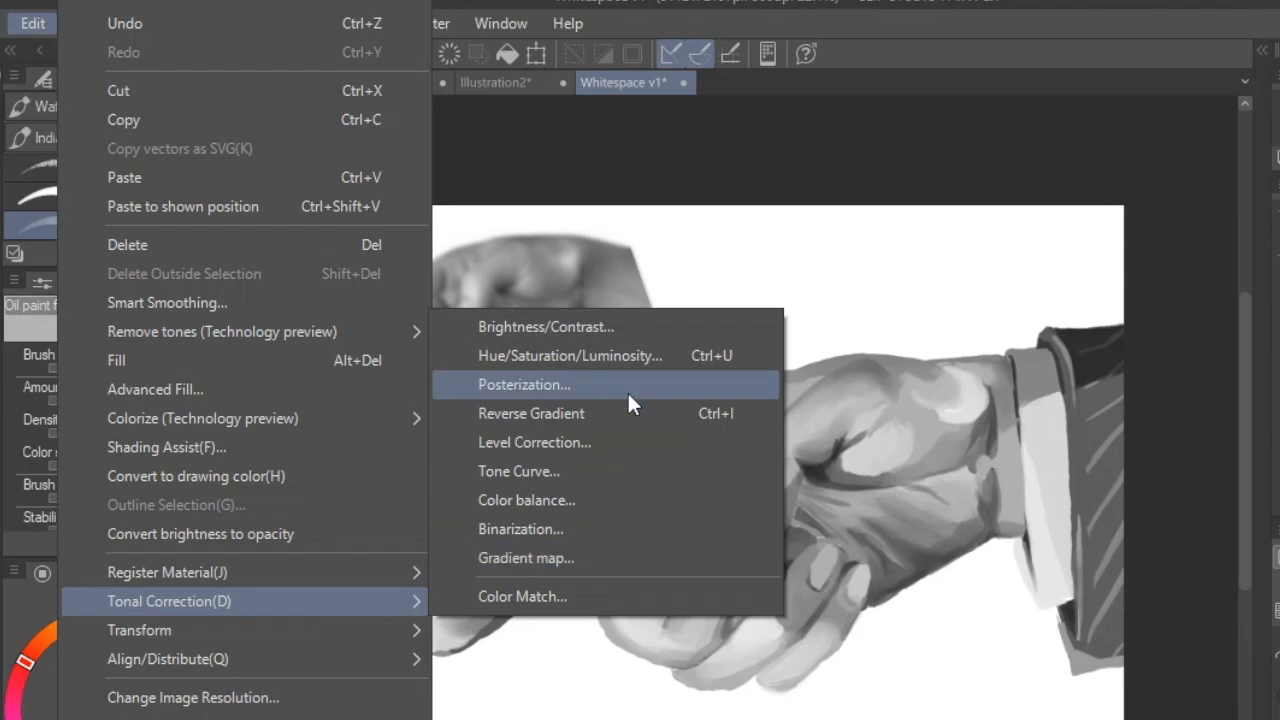
- Open Brightness/Contrast for the hand painting and bring Contrast to about -33
click(546, 326)
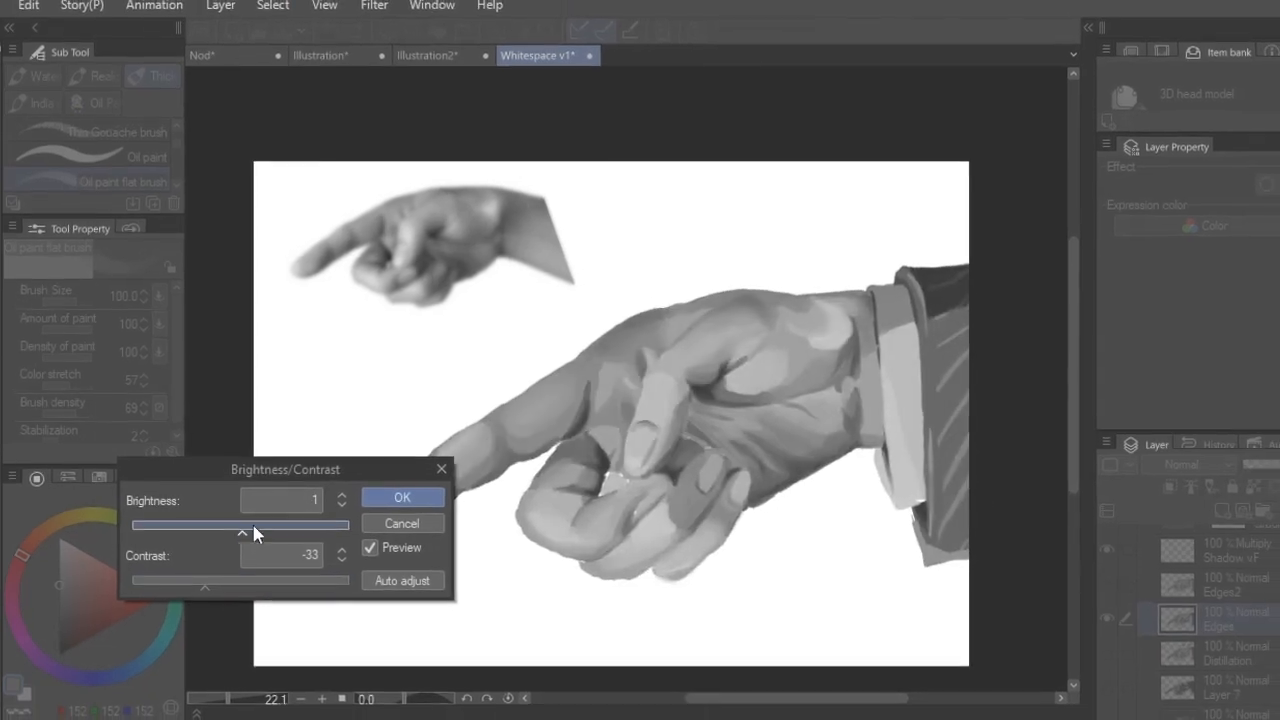
click(401, 497)
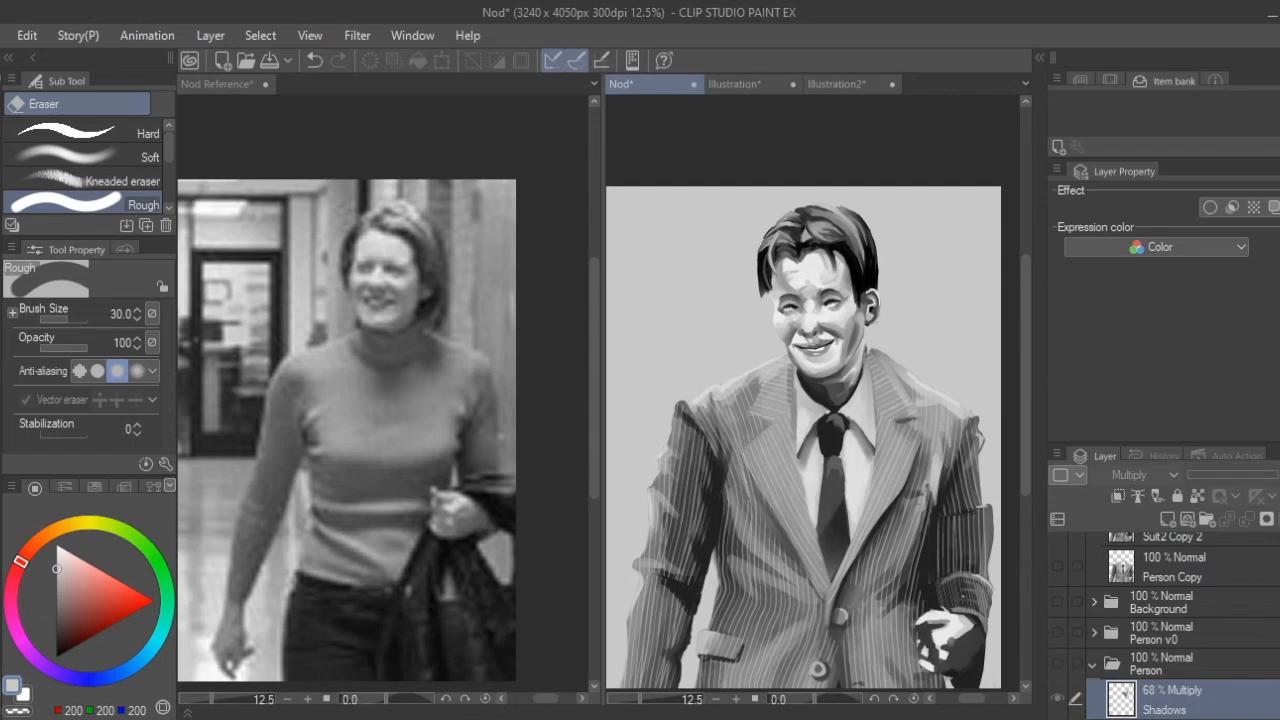
- Scroll the Layer palette and toggle visibility of the Skin Copy 2 layer
scroll(down, 3)
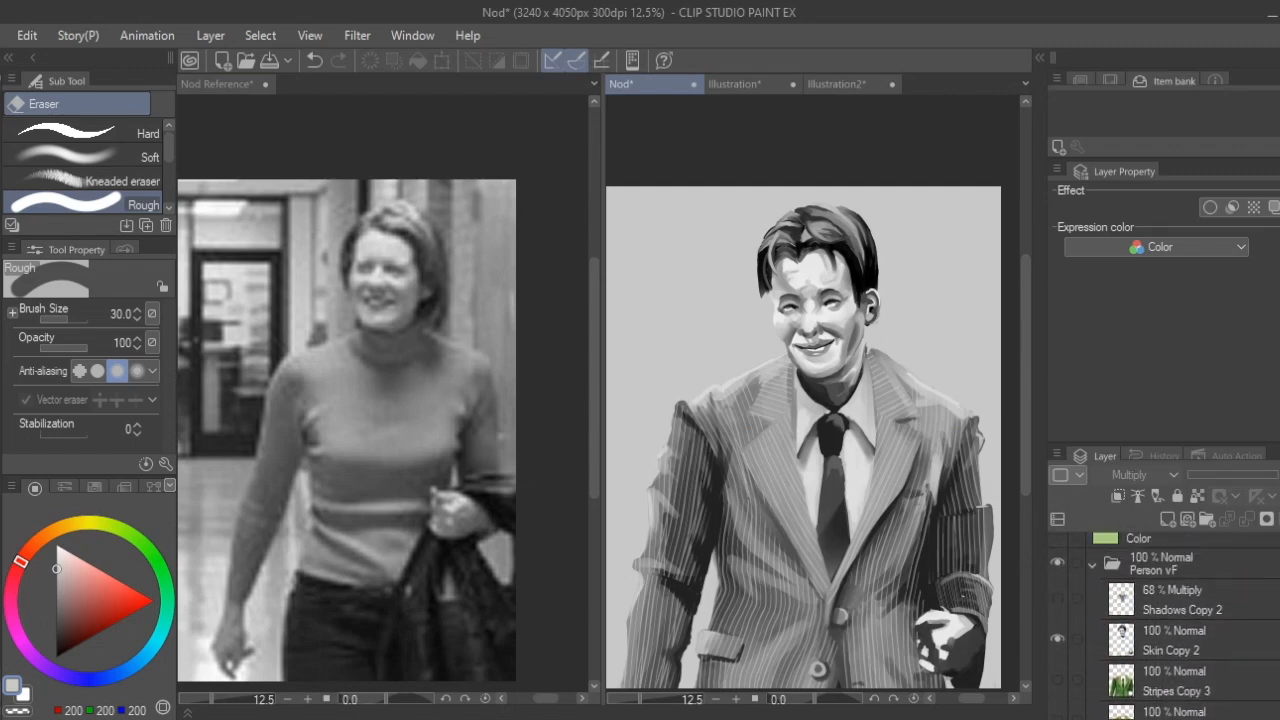
scroll(down, 3)
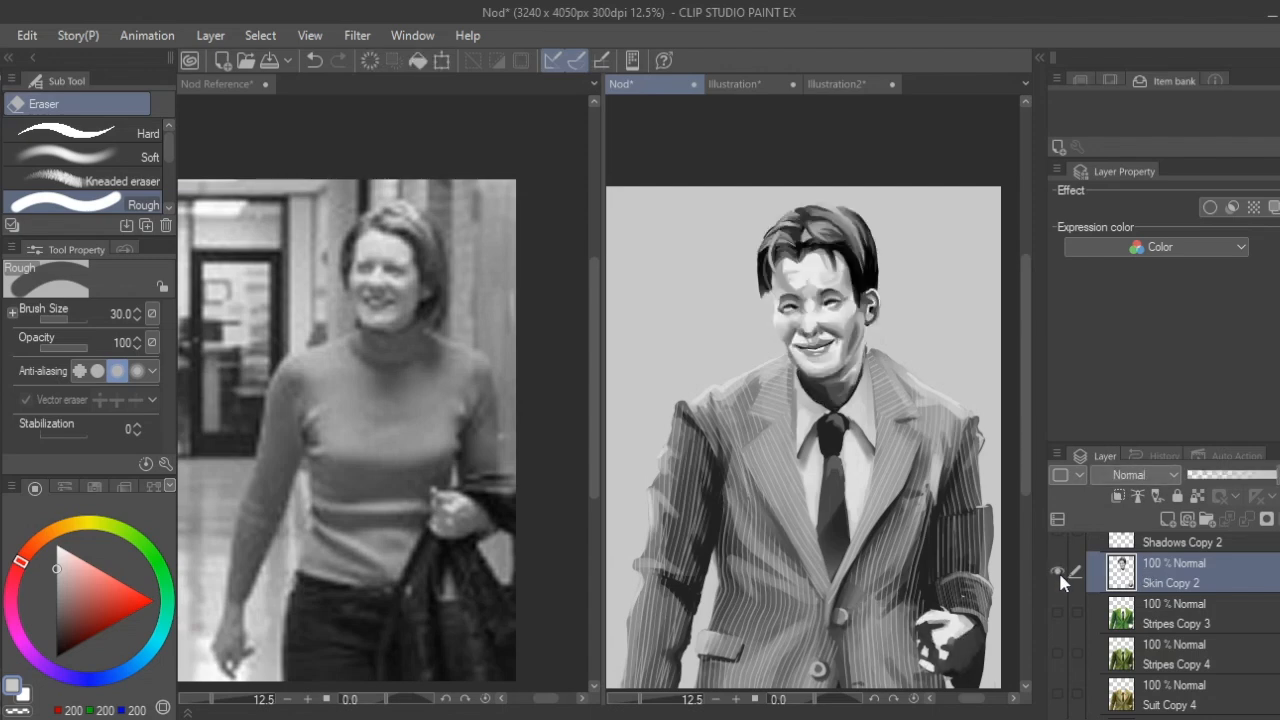
click(1058, 571)
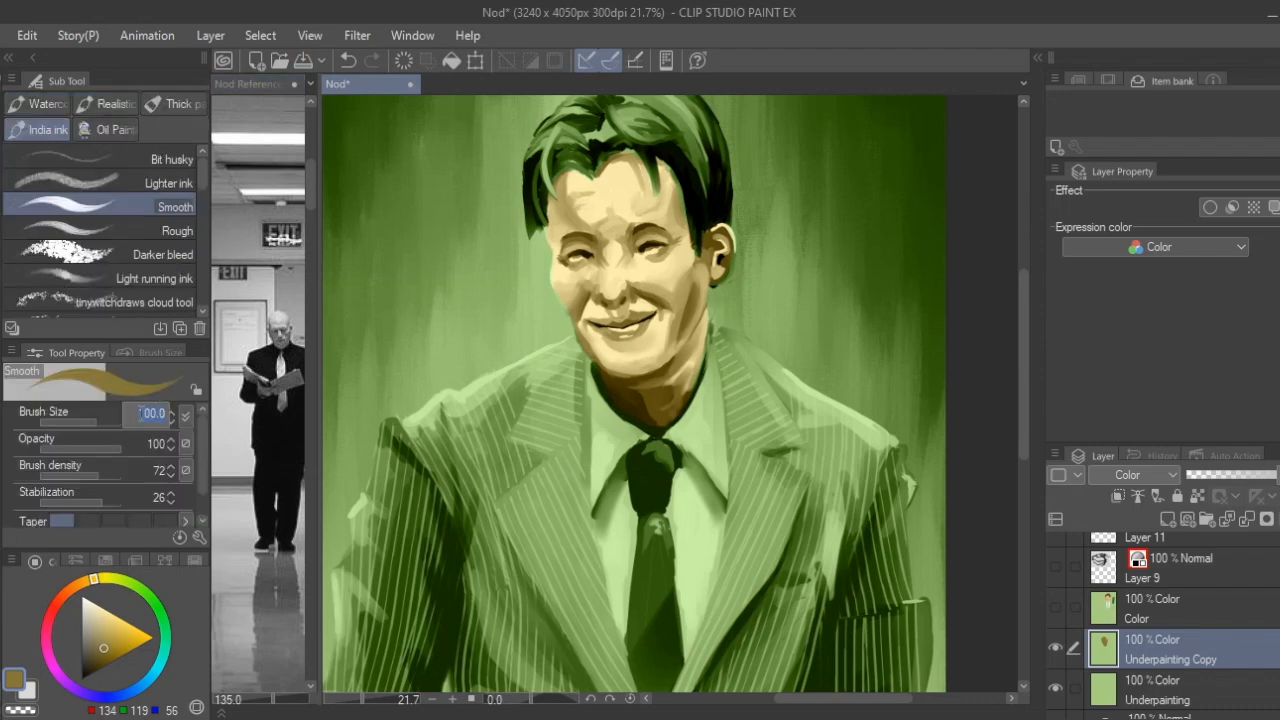
- Enter 20 as the brush size in Tool Property
text(20.0)
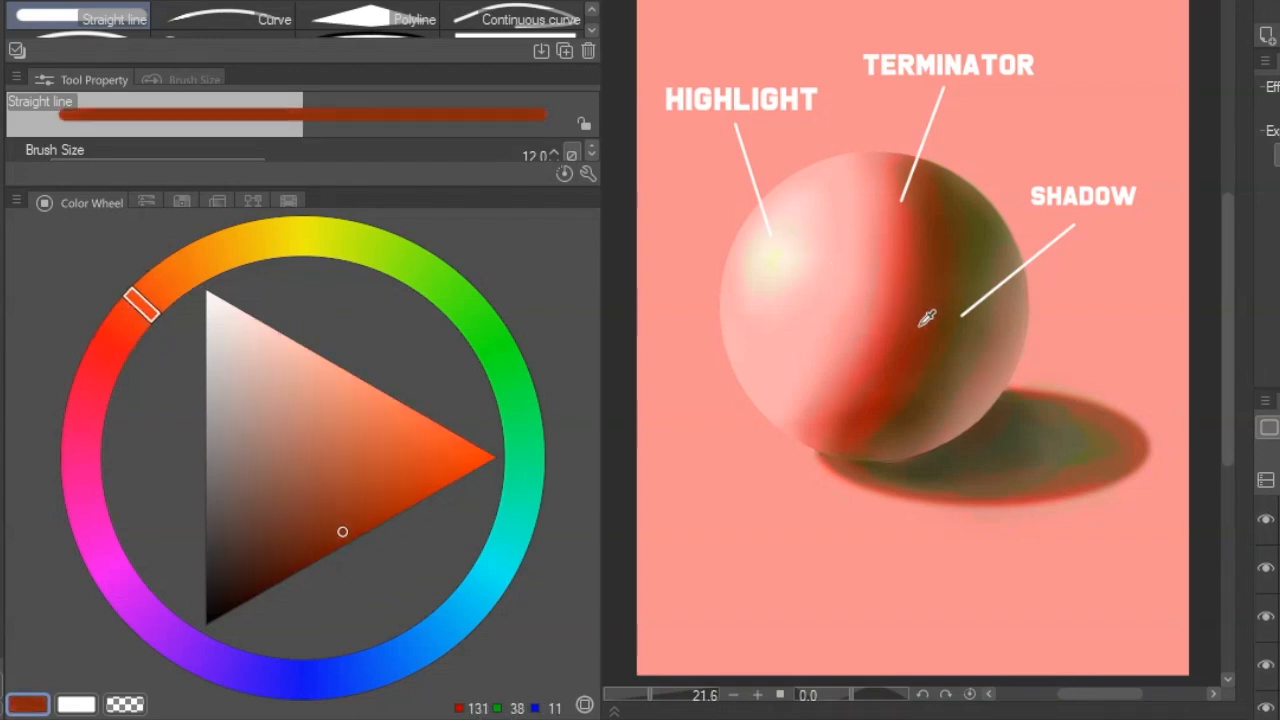
- Sample the sphere's dark shadow and red terminator colours, plus one more nearby tone
click(180, 265)
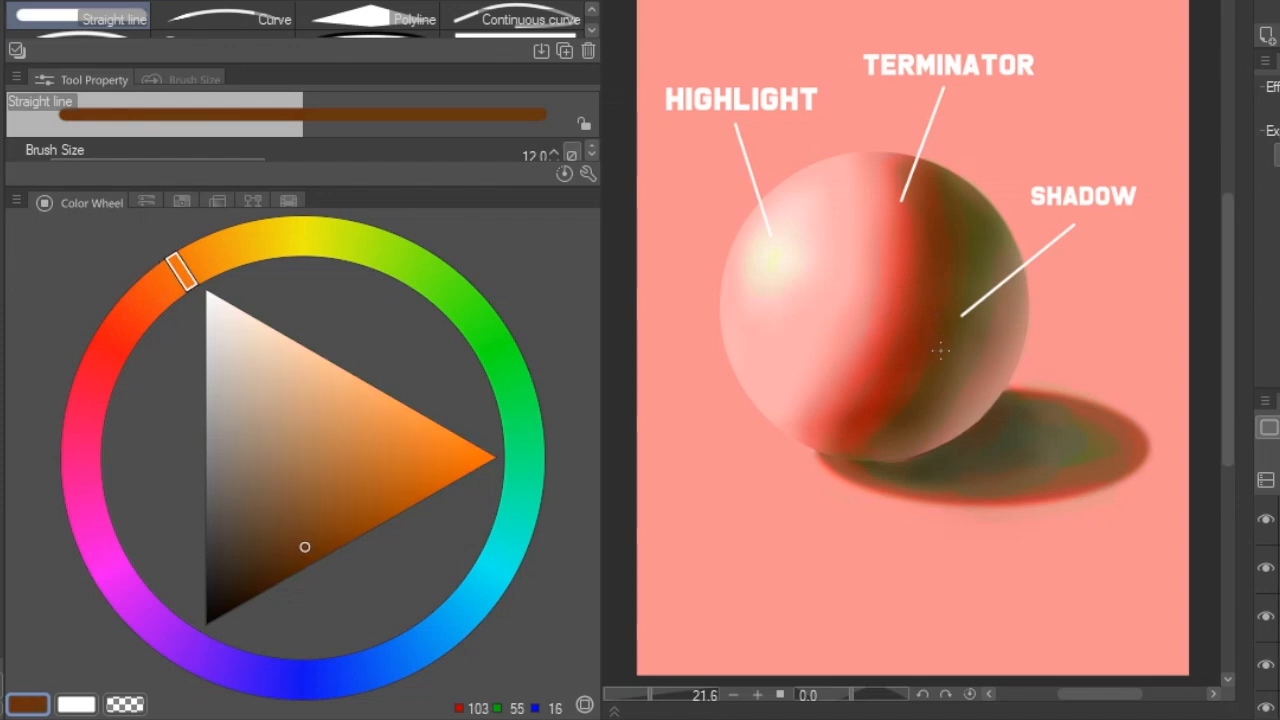
click(125, 325)
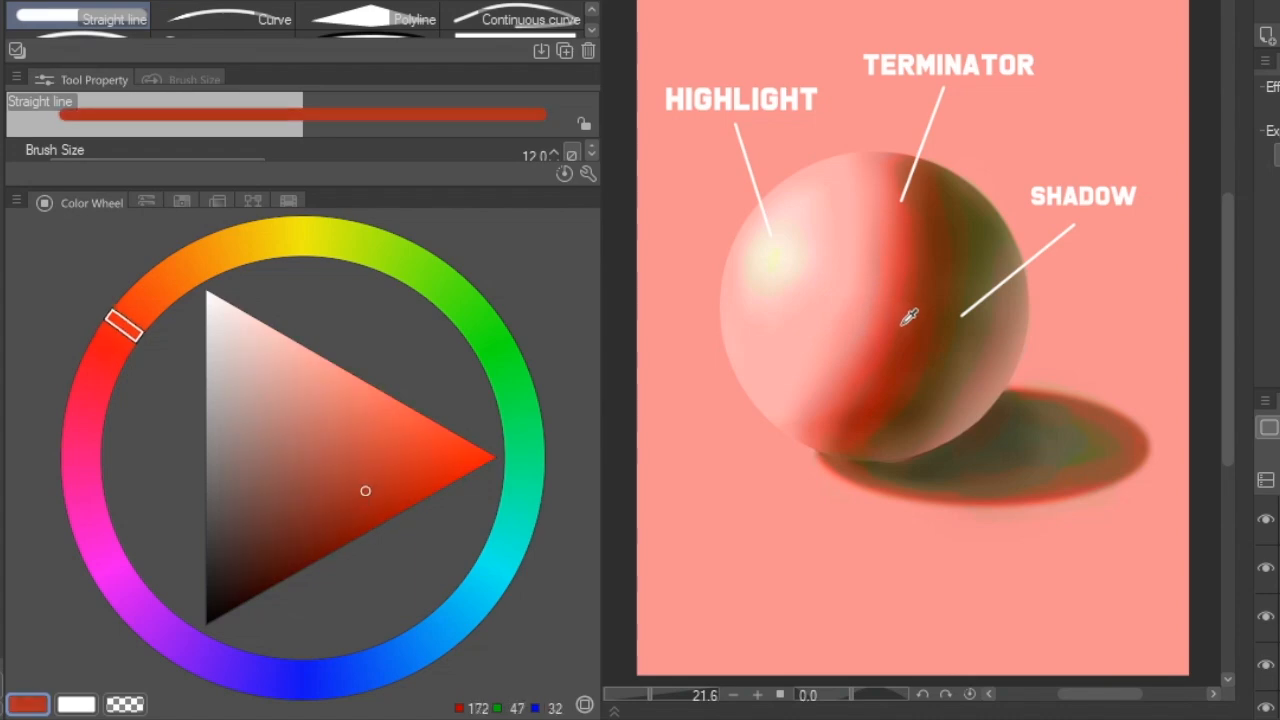
click(220, 250)
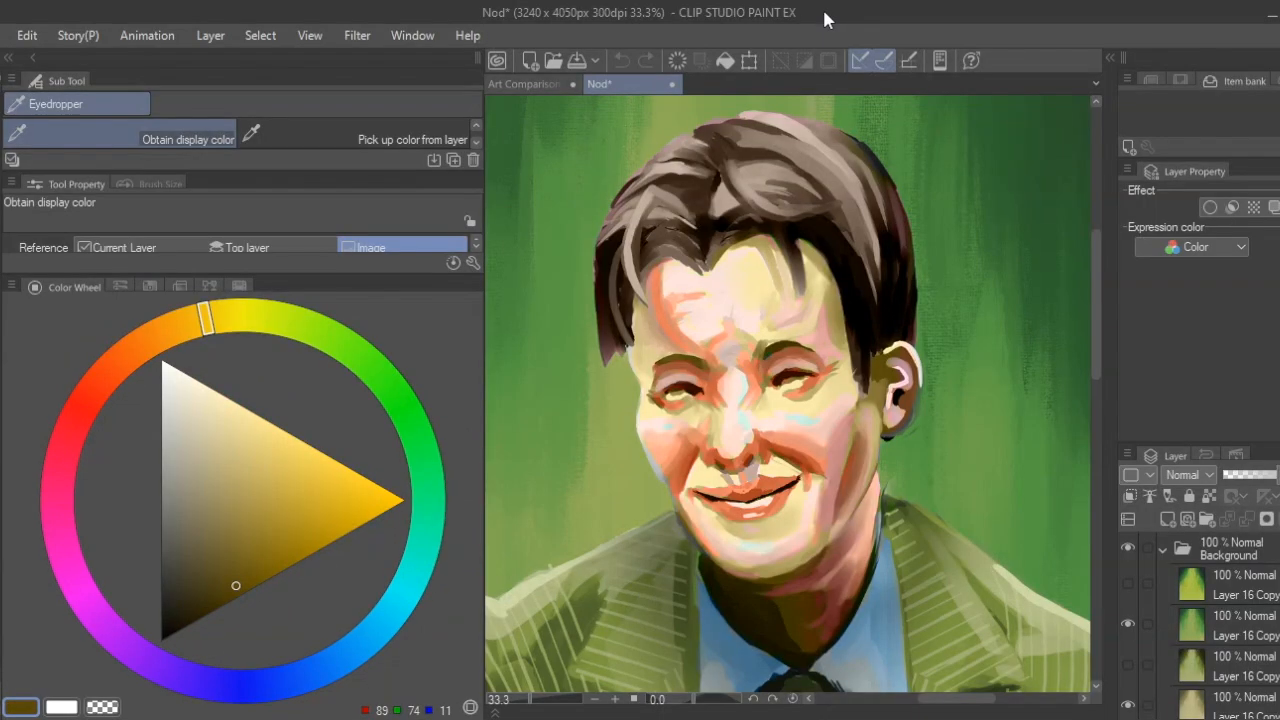
- Sample warm cheek, pale pink, temple highlight, jaw, collar olive and lip colours from the portrait
click(800, 445)
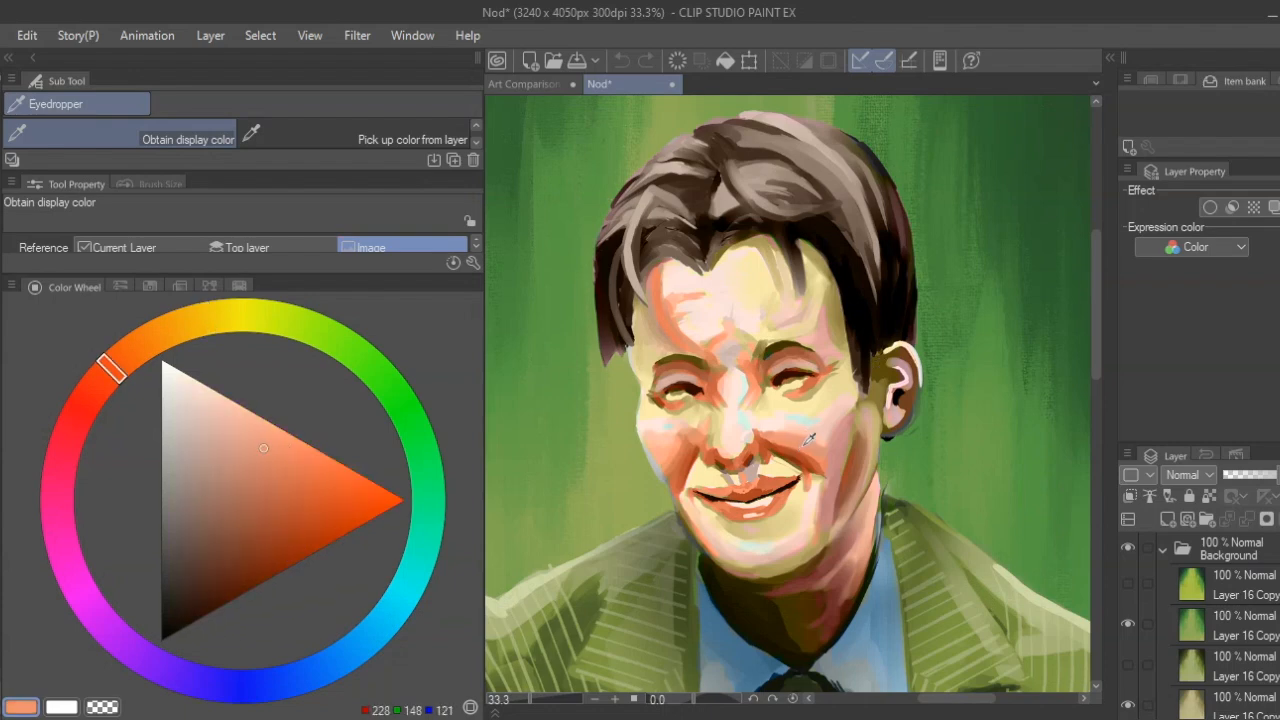
click(830, 415)
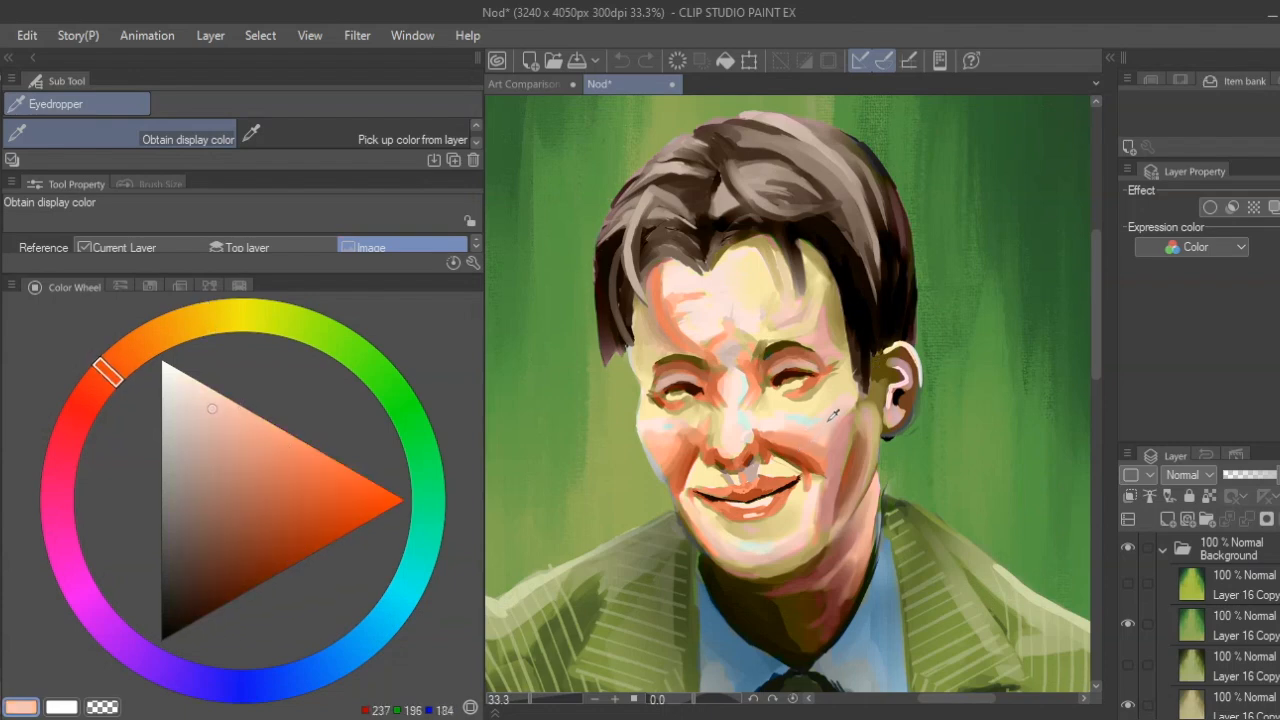
click(205, 318)
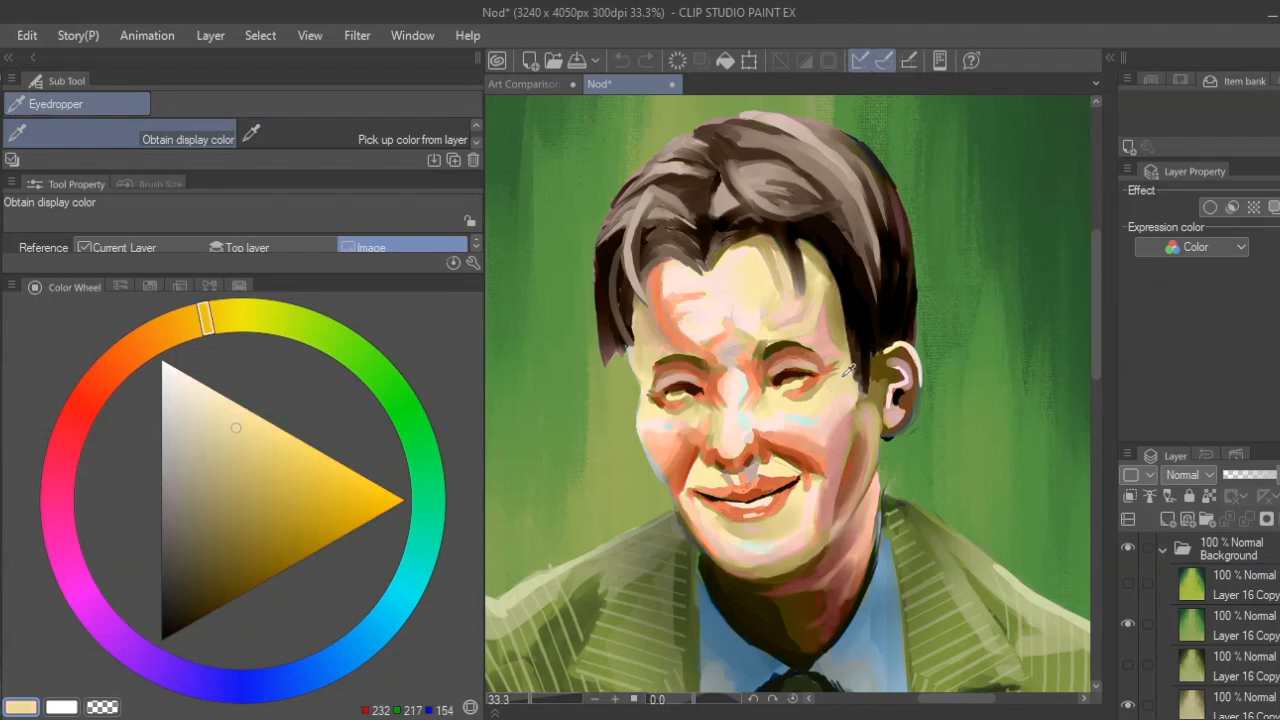
click(110, 370)
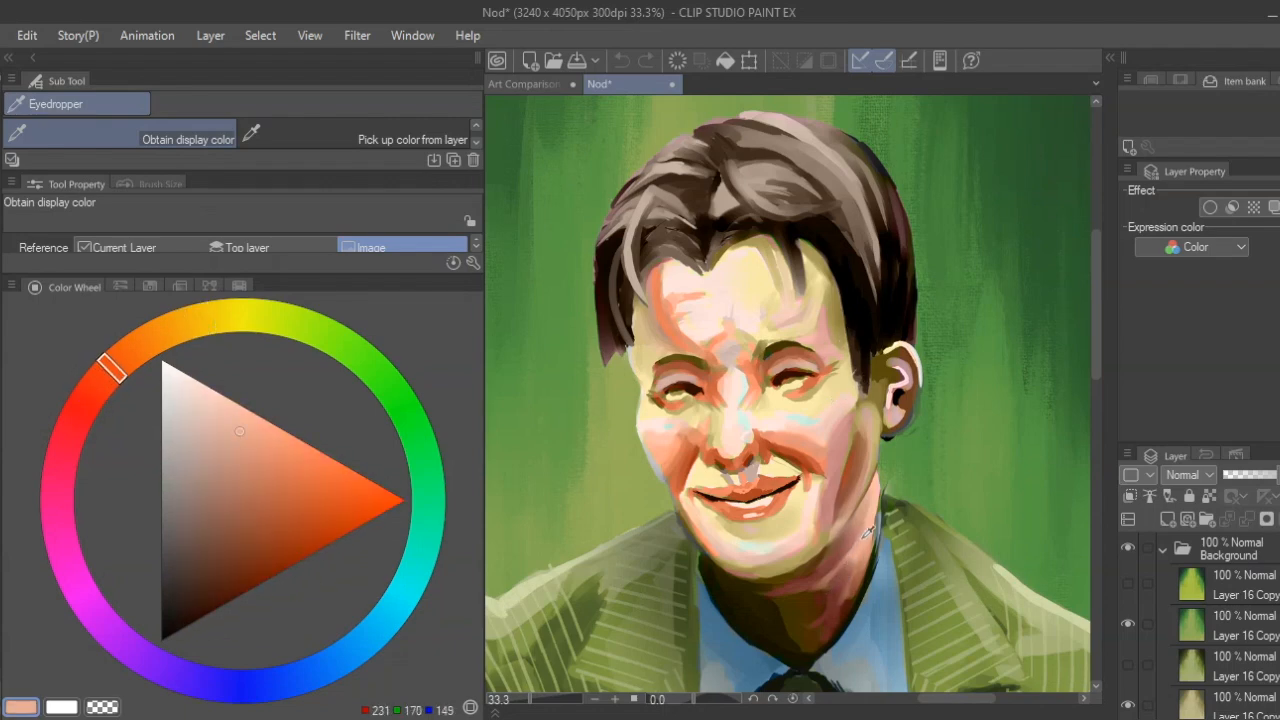
click(305, 322)
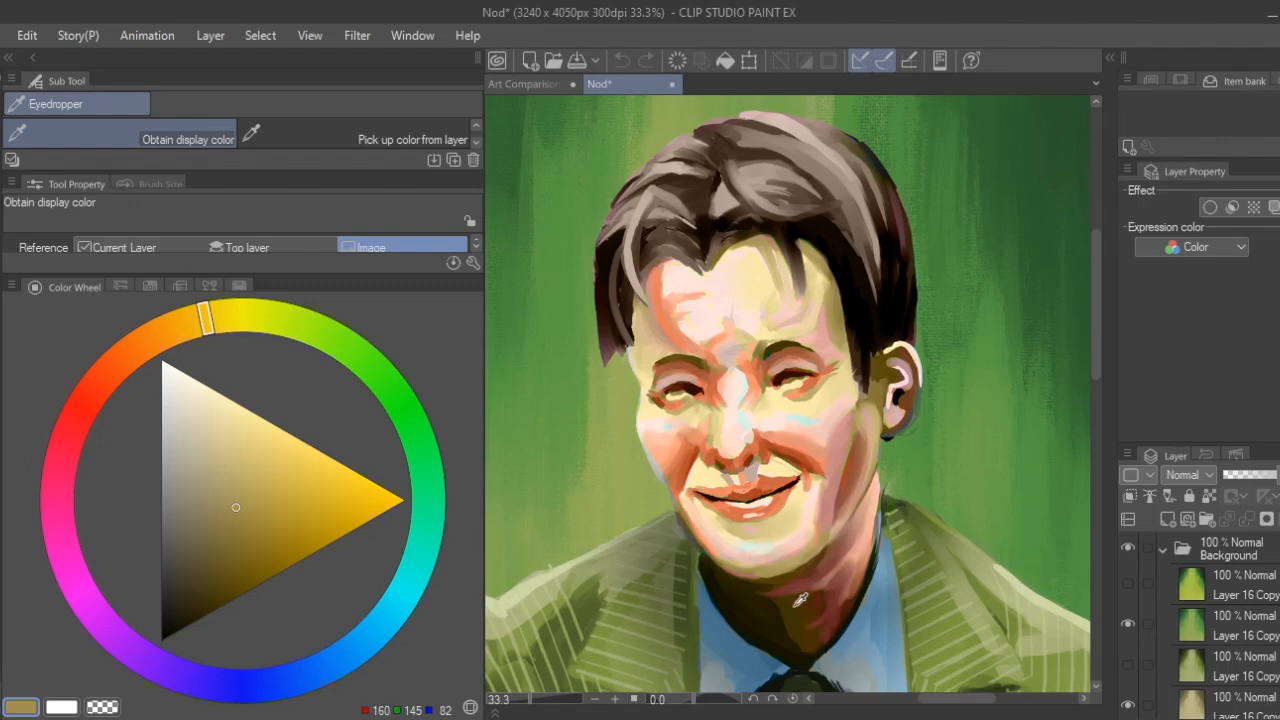
mouse_move(805, 502)
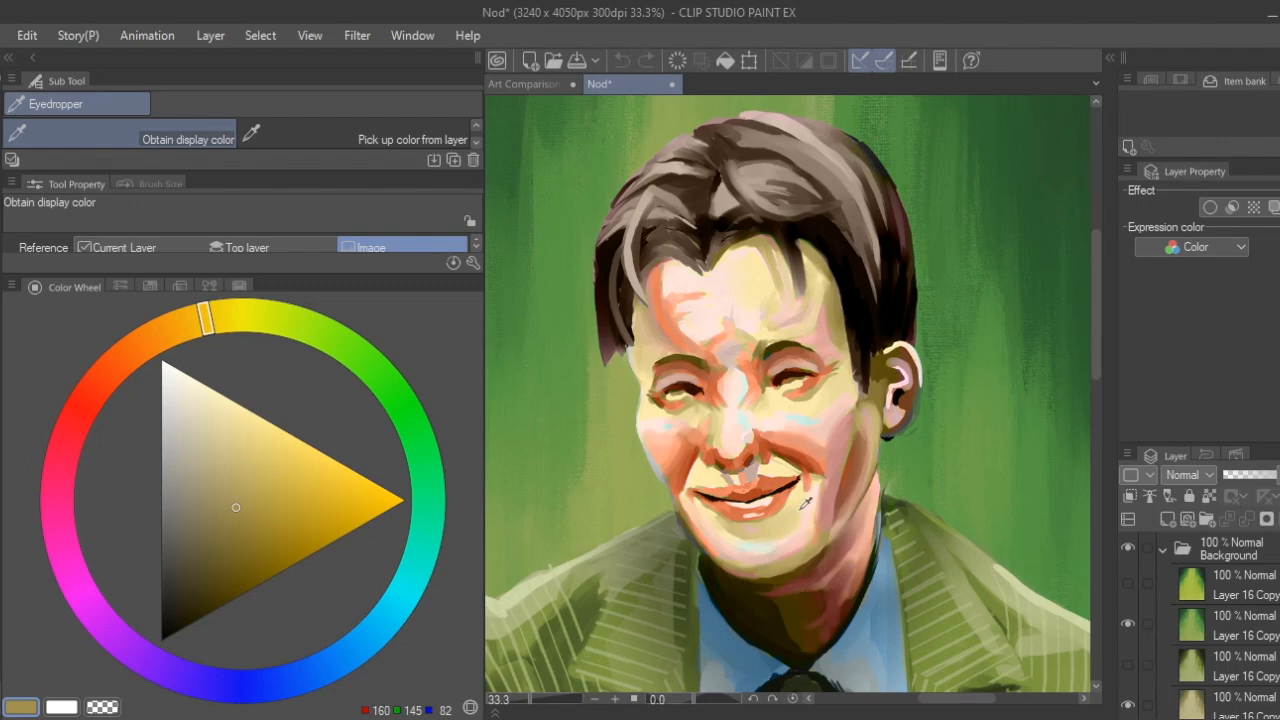
click(110, 370)
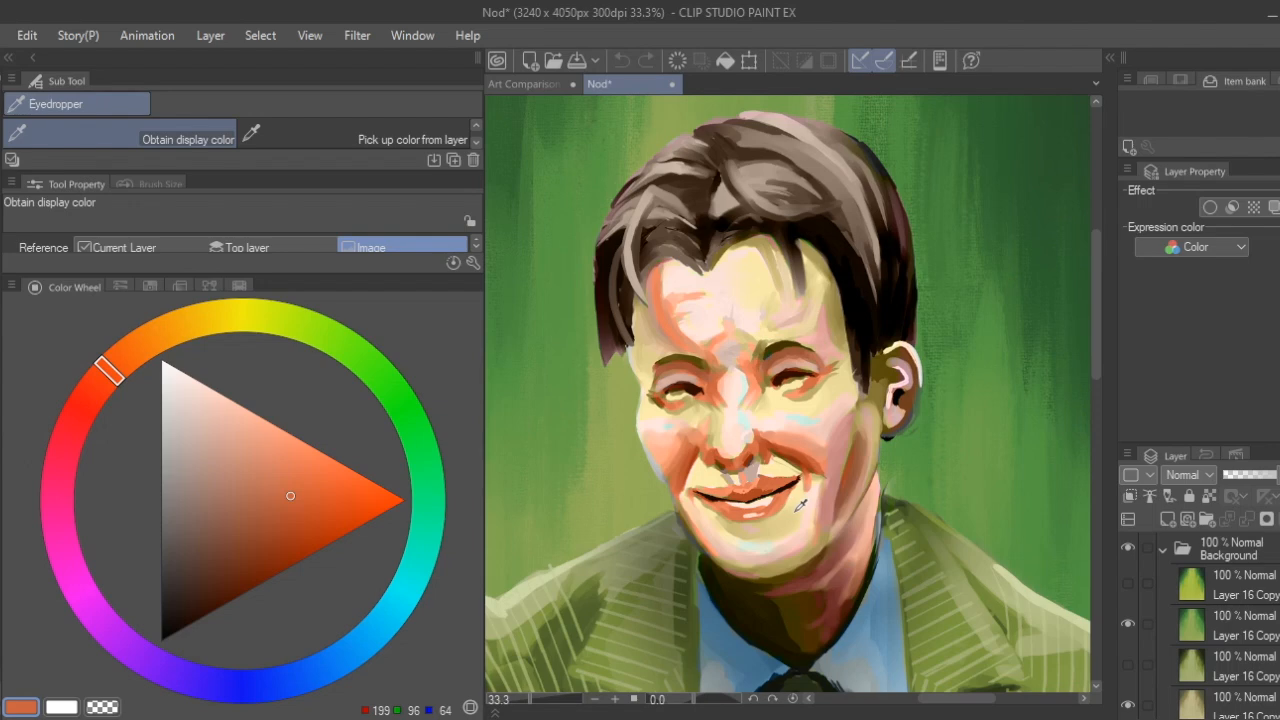
click(280, 318)
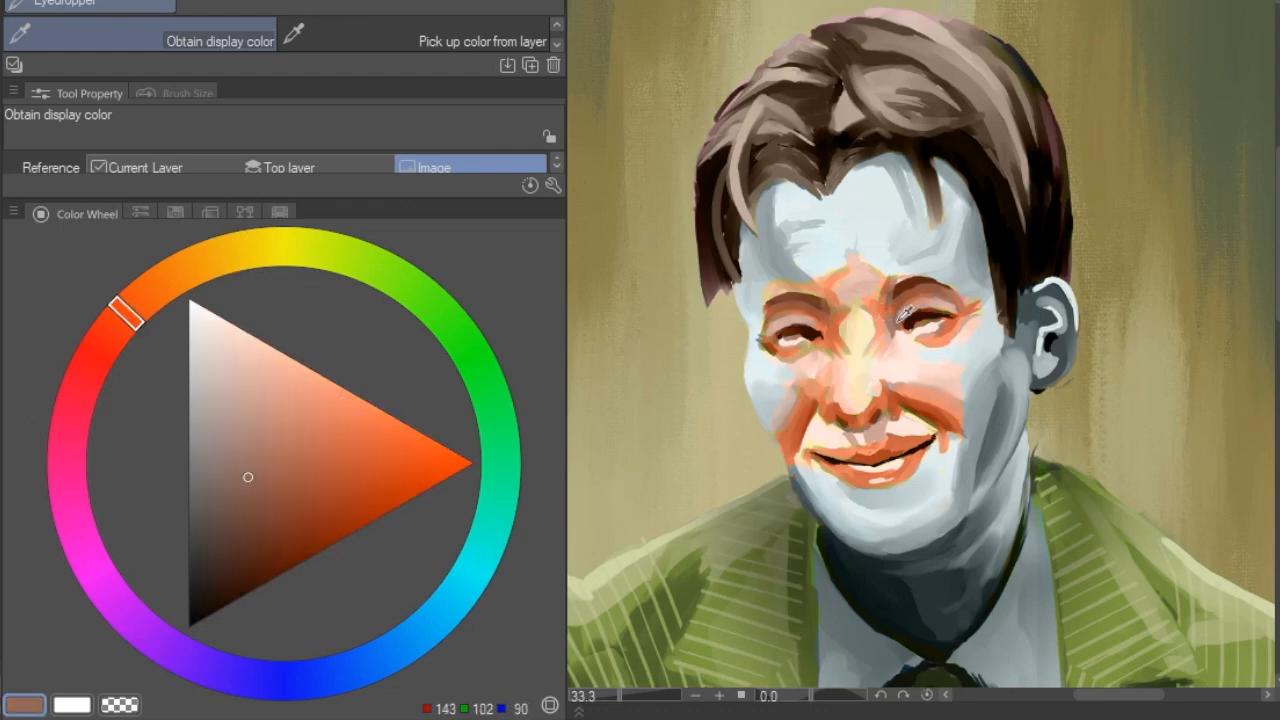
- Sample a dark shadow tone near the cheek and another tone from the face
click(938, 370)
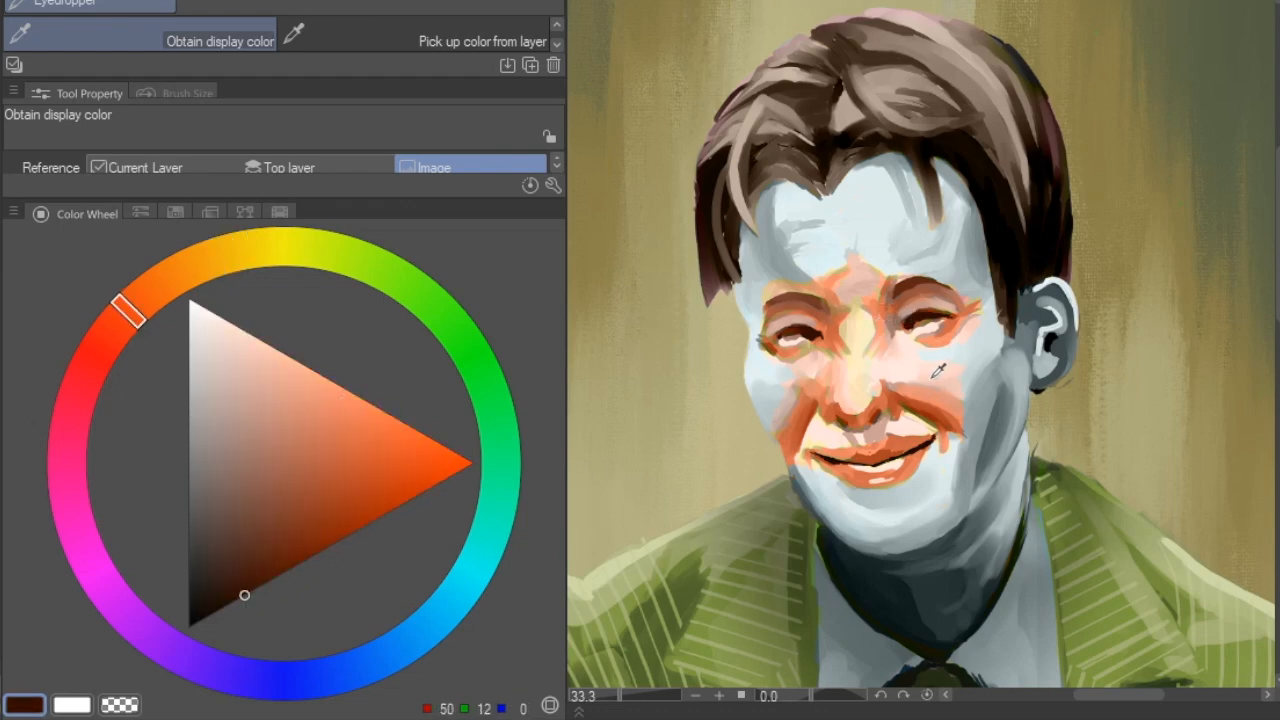
click(940, 305)
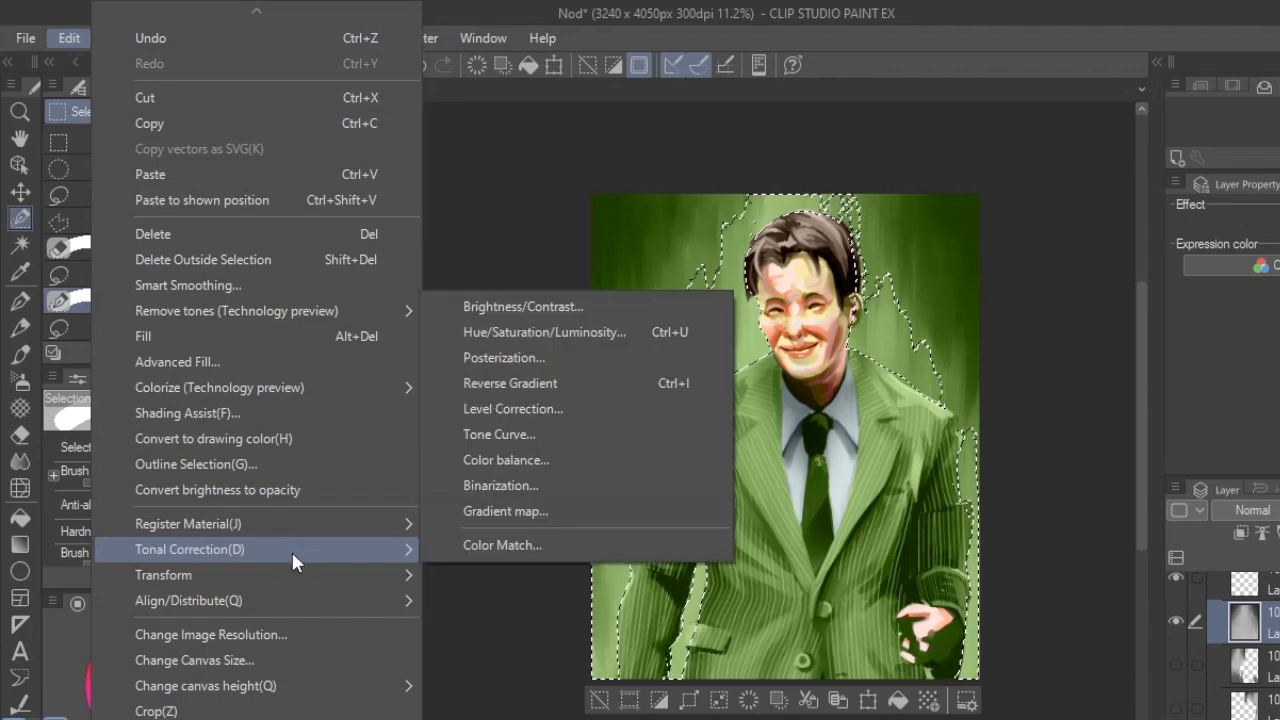
mouse_move(648, 383)
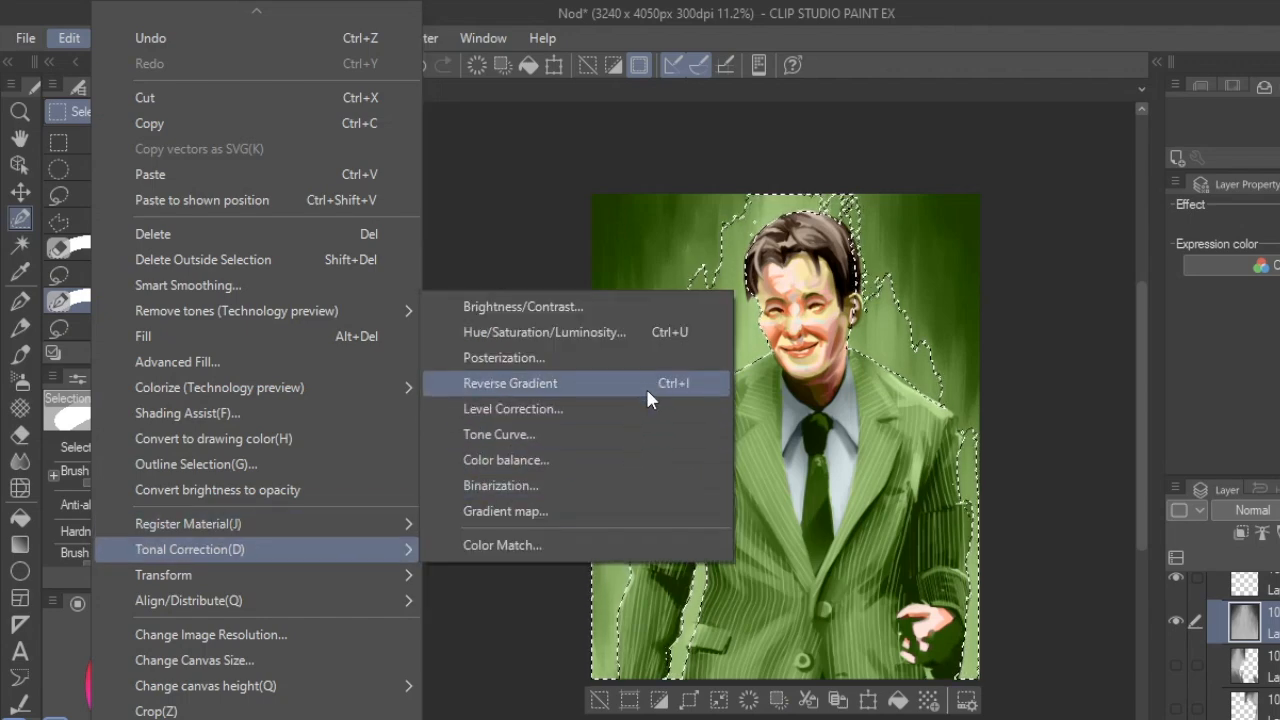
- Shift the background hue and lower its saturation toward a muted olive-yellow, then apply
click(544, 331)
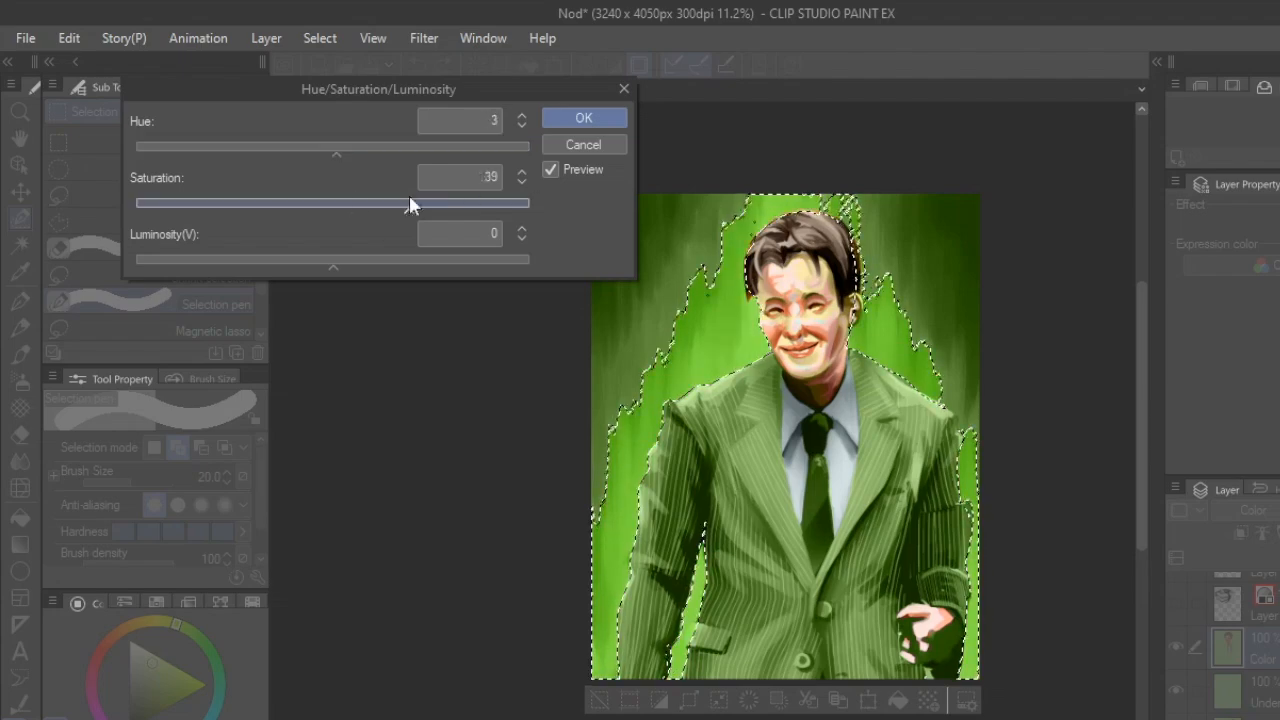
drag(410, 147, 320, 147)
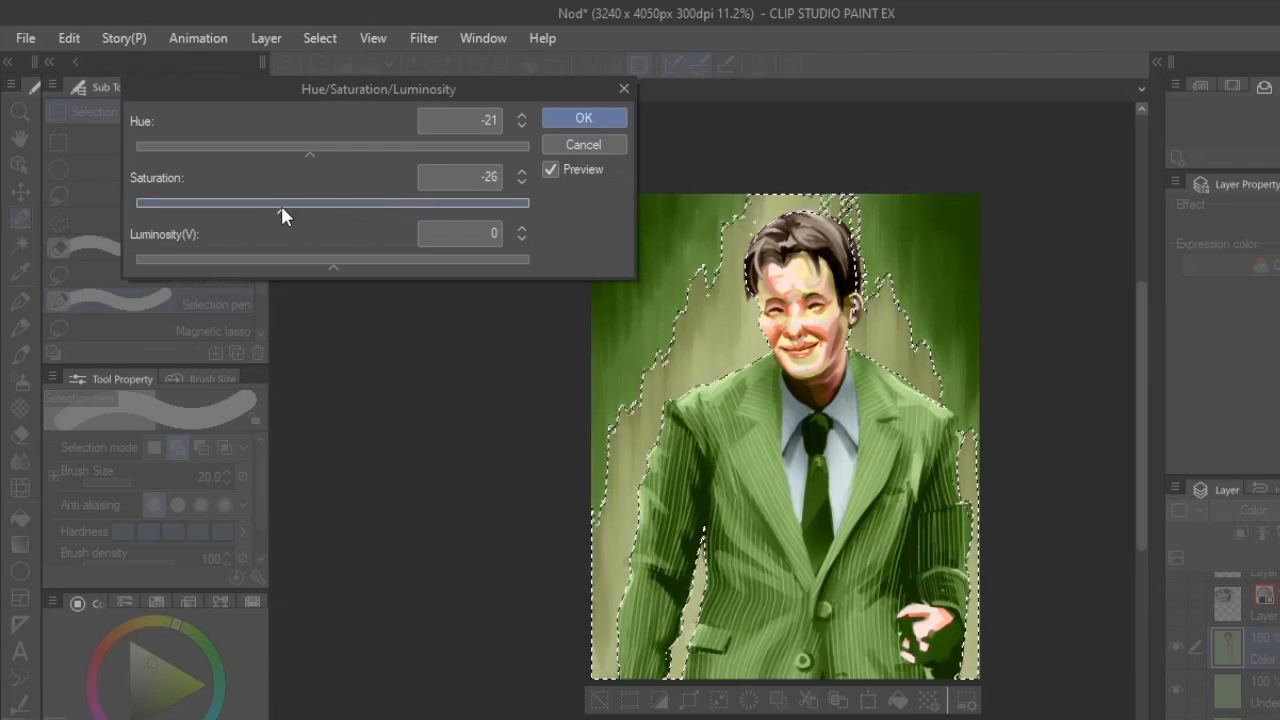
drag(285, 203, 270, 203)
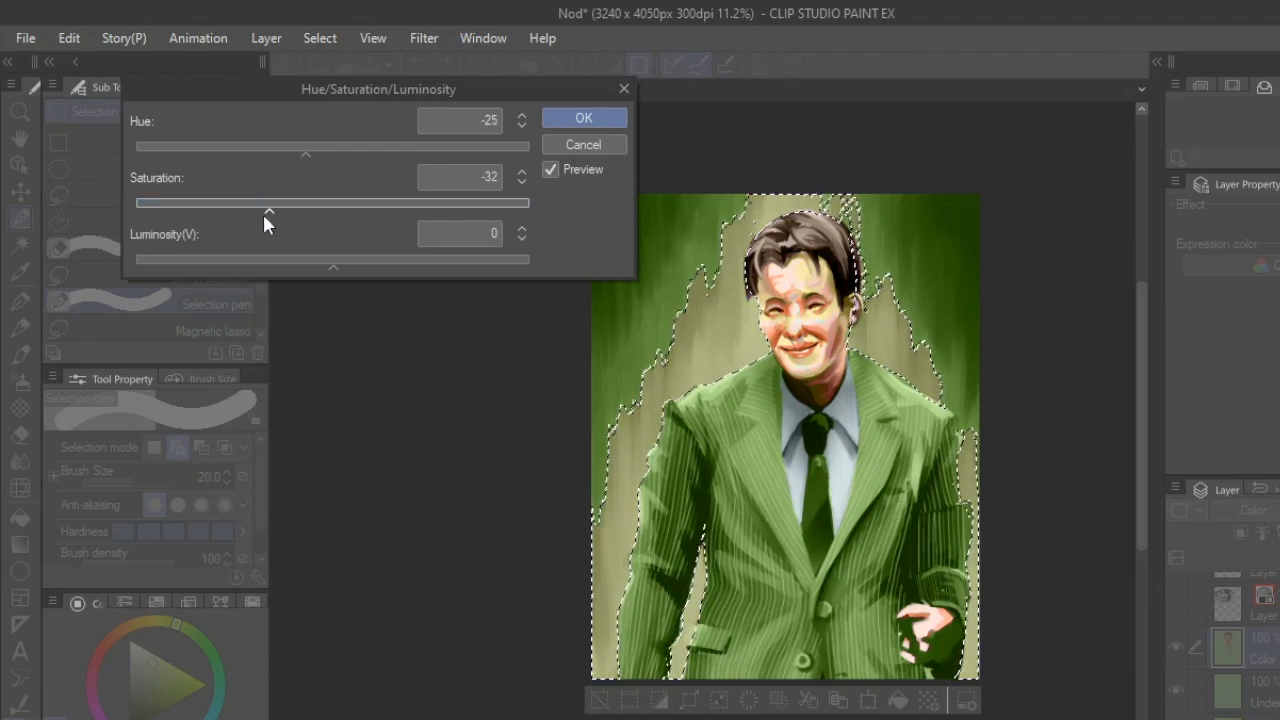
drag(270, 203, 260, 203)
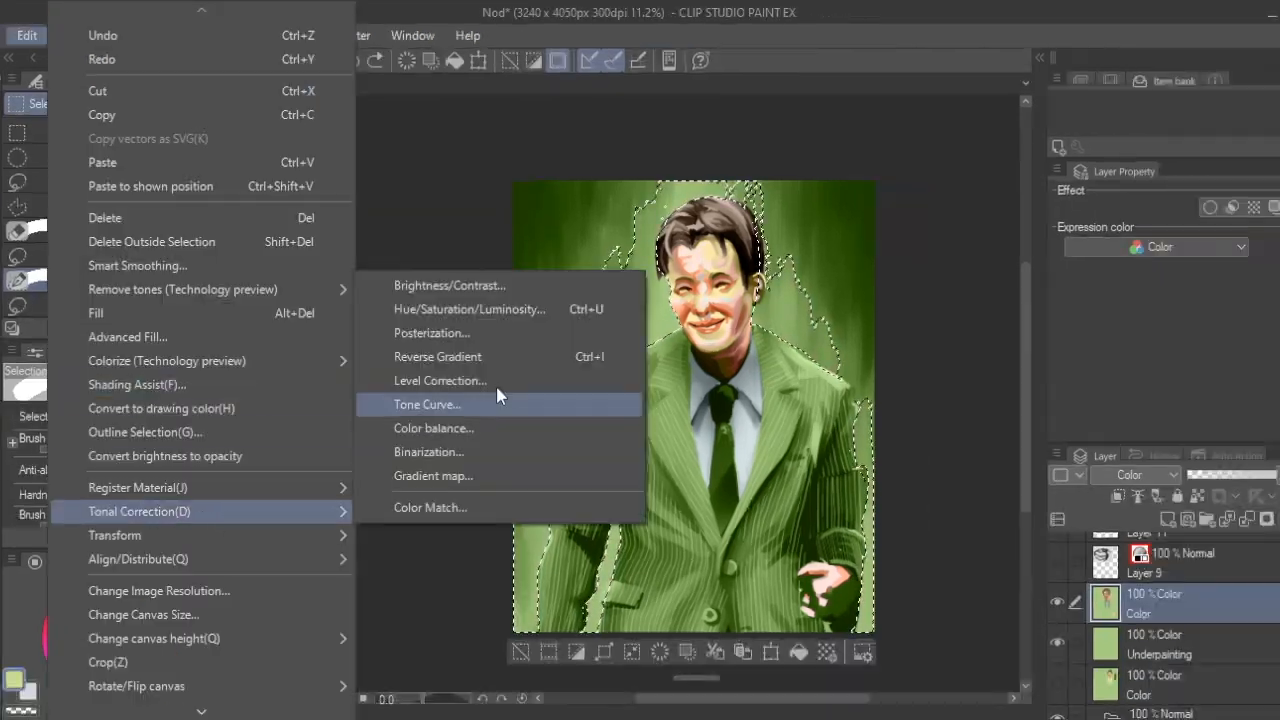
click(470, 308)
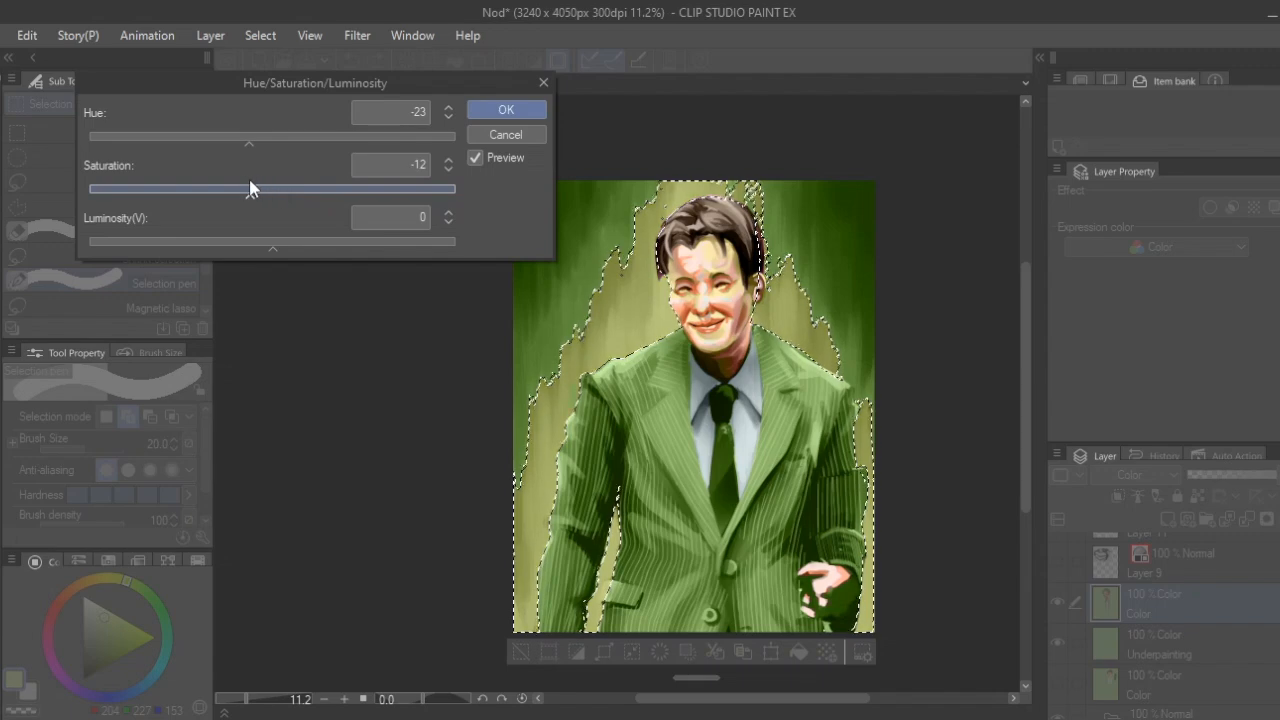
drag(250, 188, 245, 188)
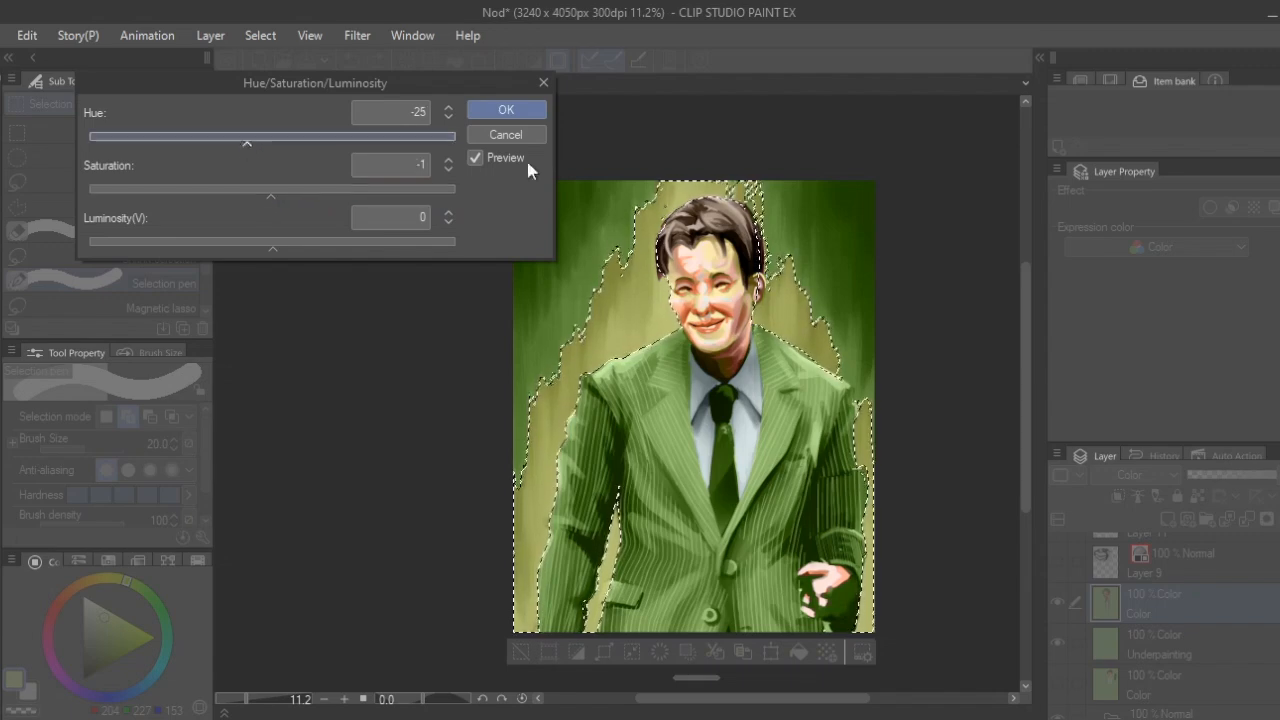
click(506, 109)
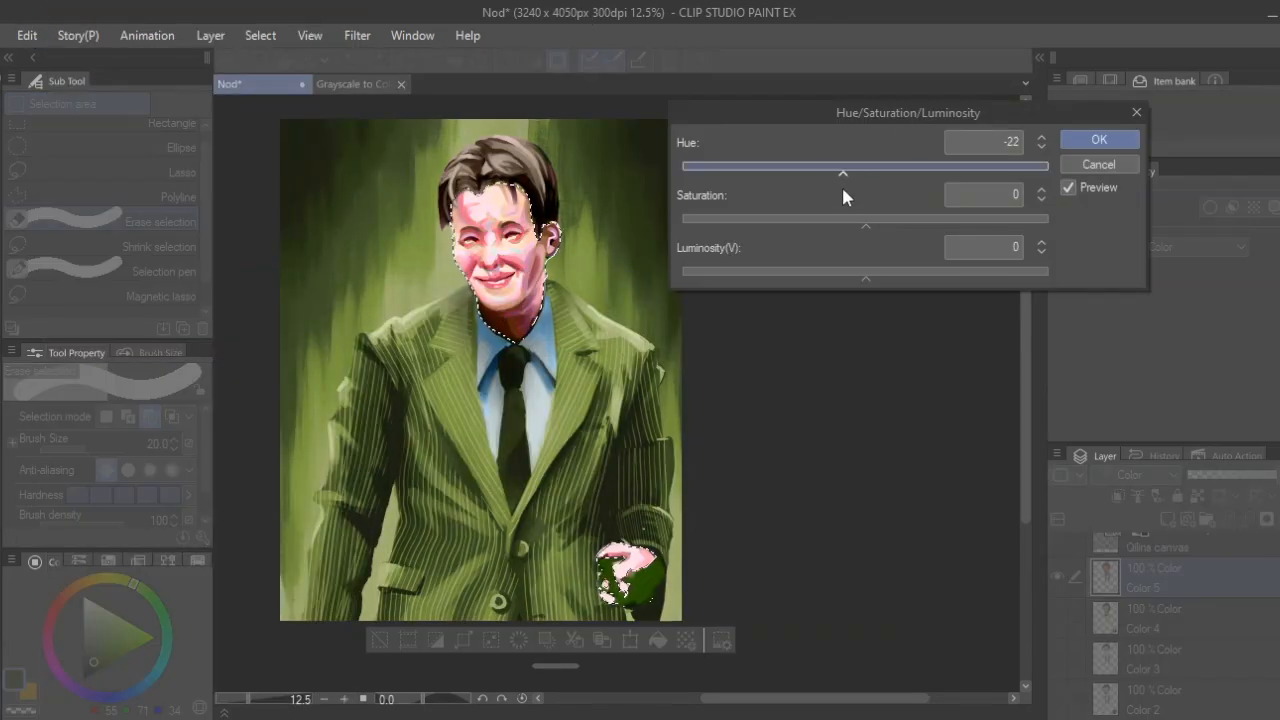
- Set the face hue to about -23 and saturation to -29 for softer pink
drag(843, 166, 690, 166)
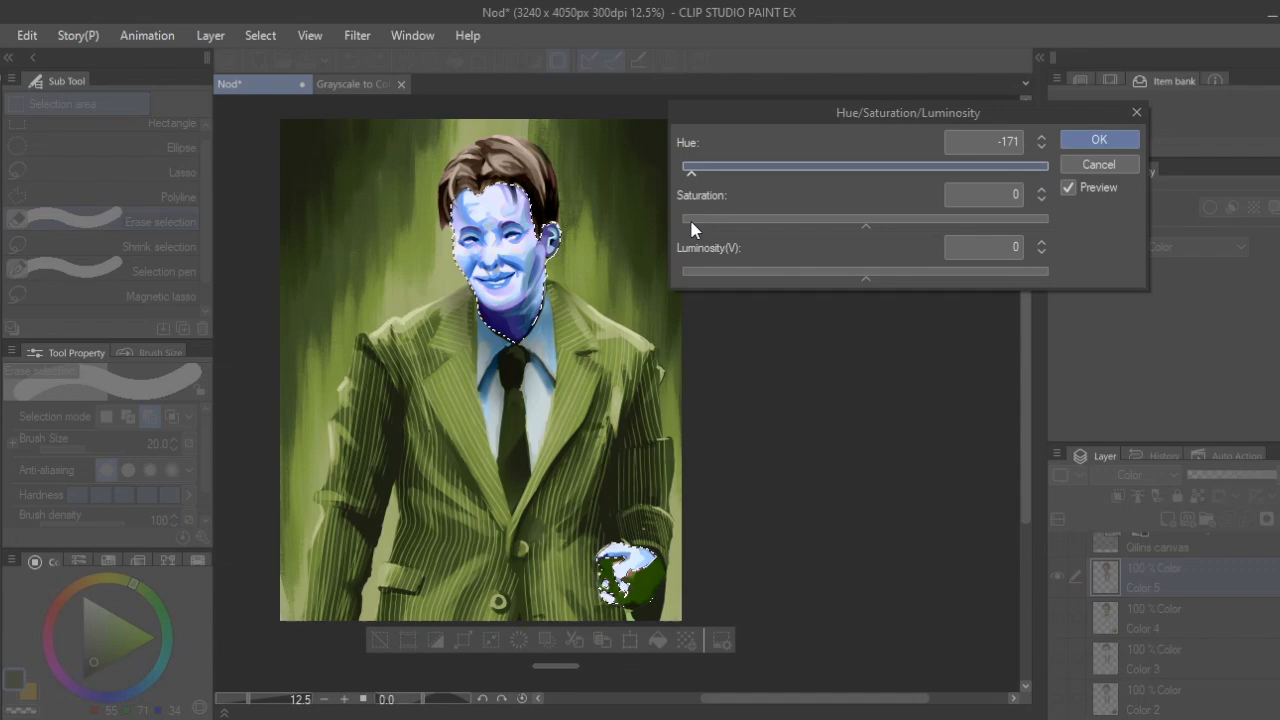
drag(690, 166, 806, 166)
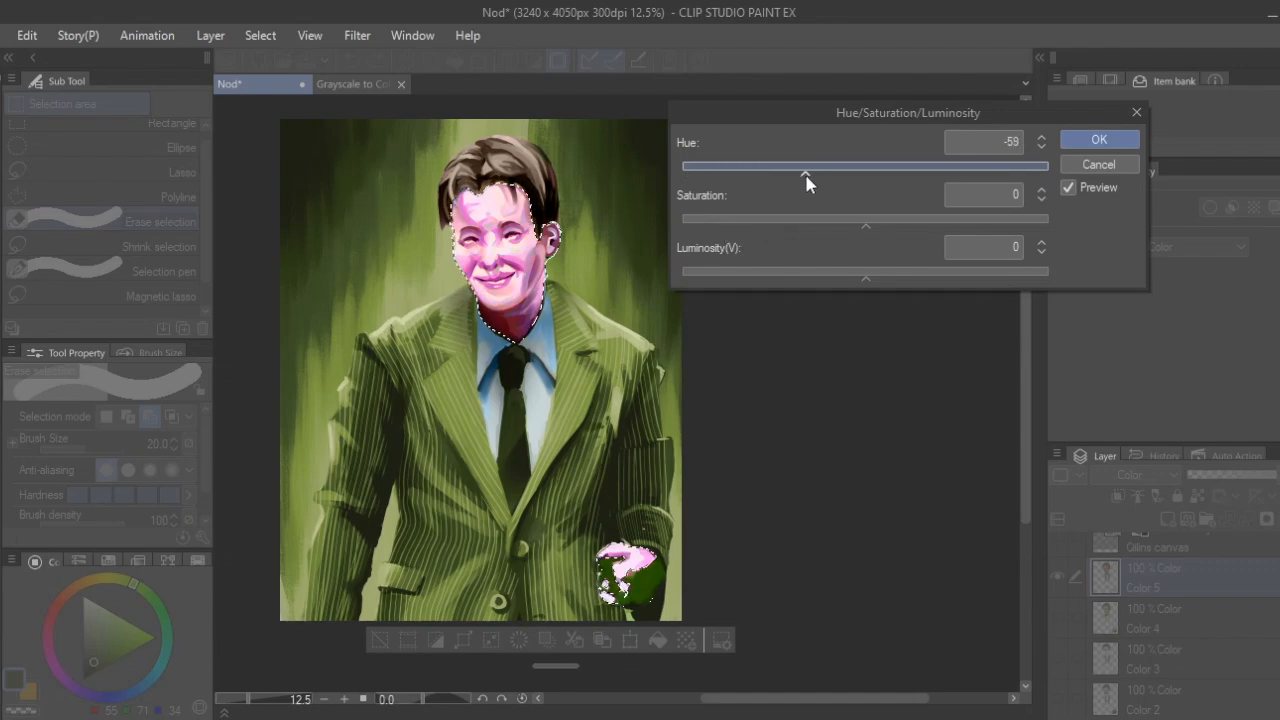
drag(804, 166, 818, 166)
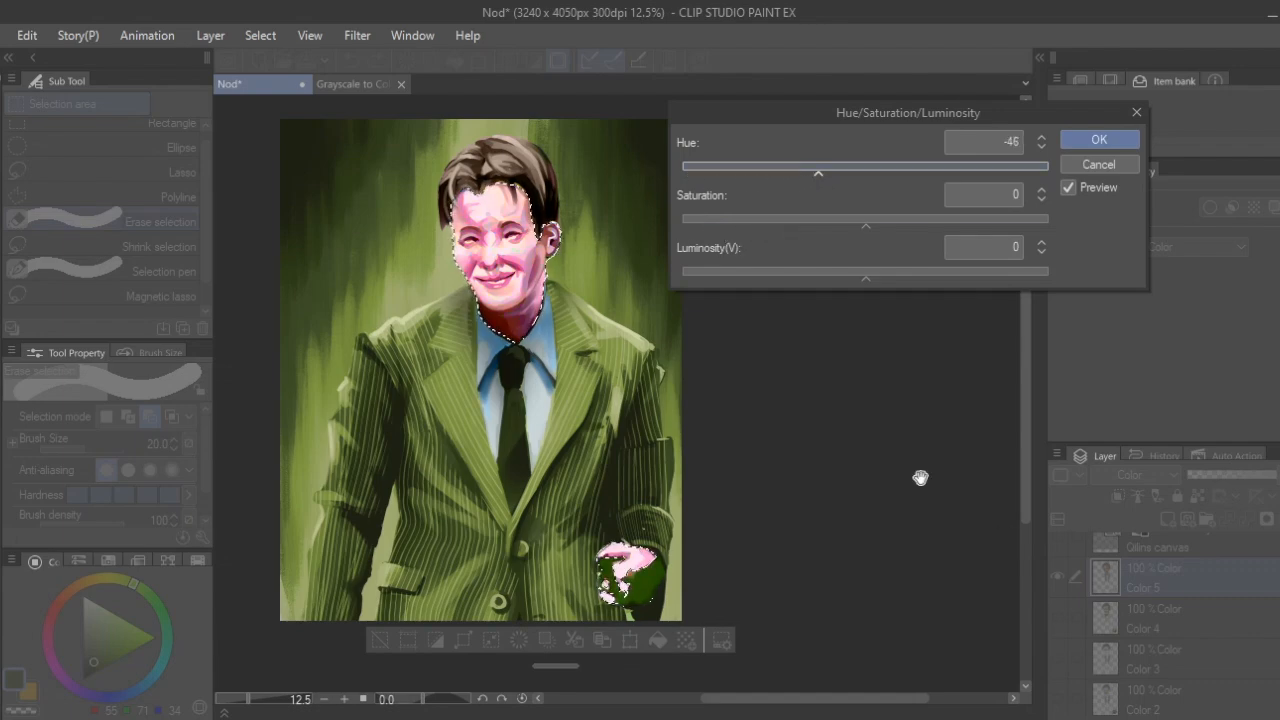
drag(818, 172, 842, 172)
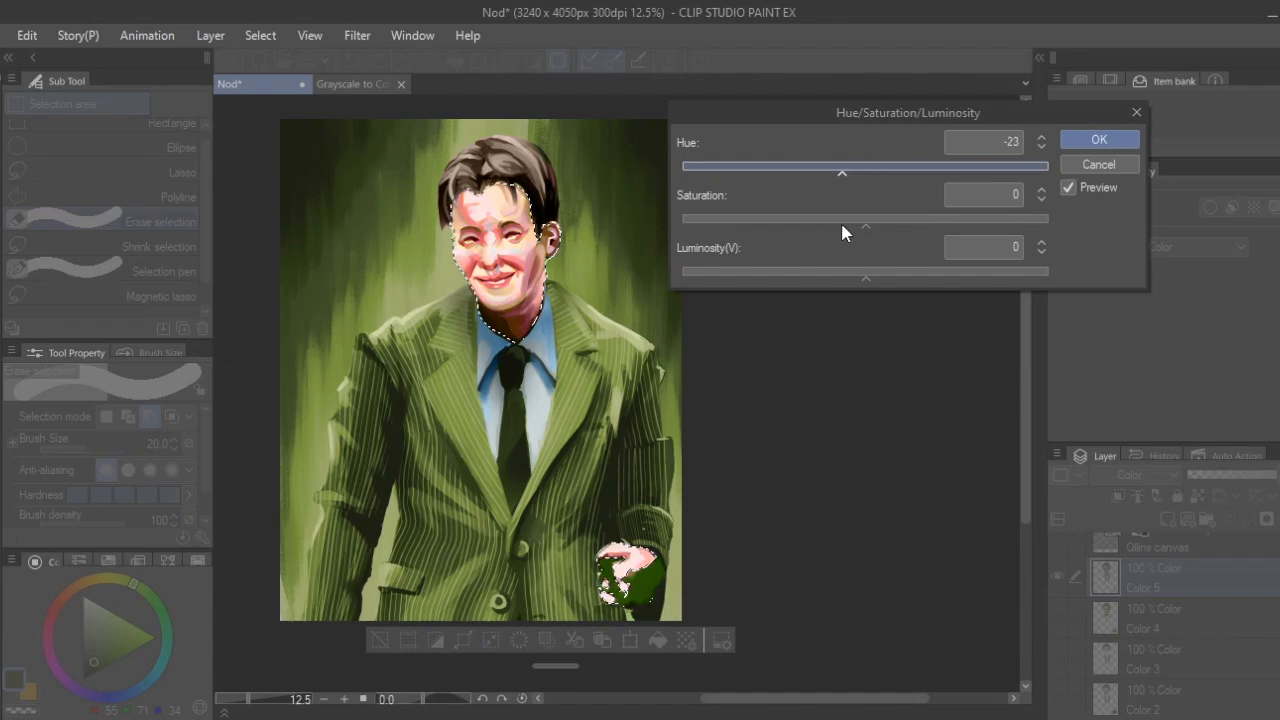
drag(840, 218, 882, 218)
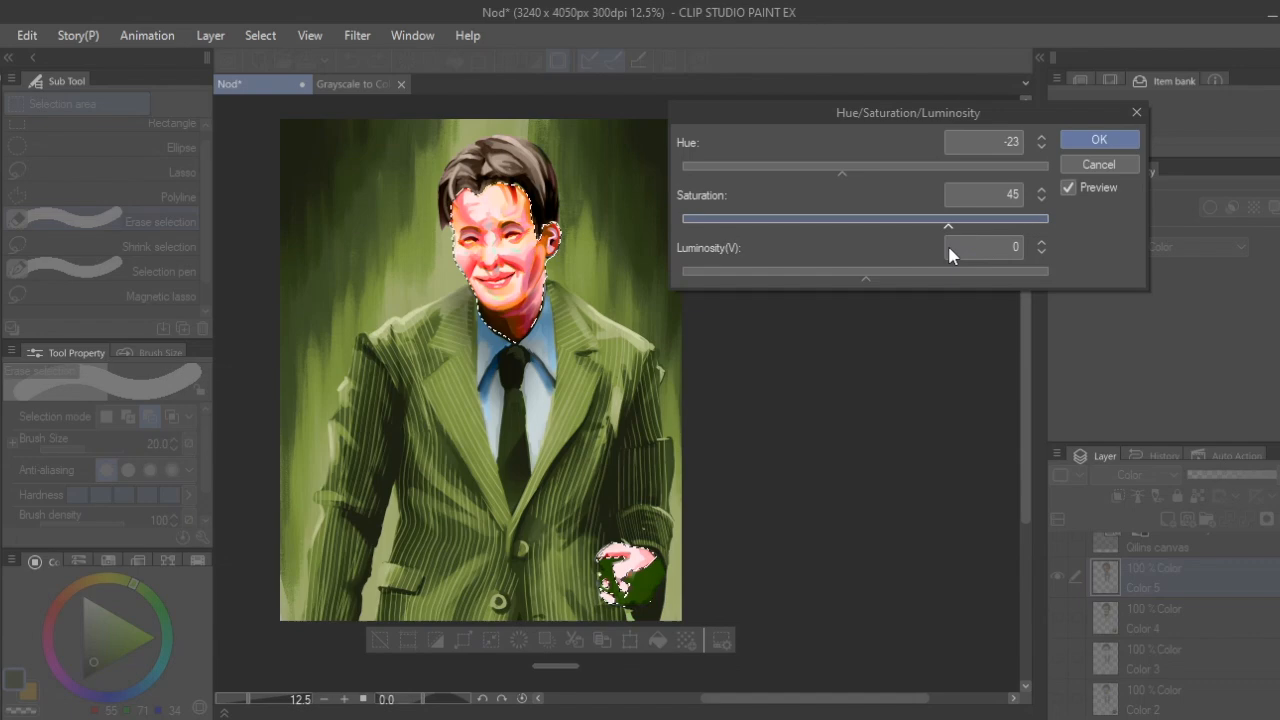
drag(945, 225, 810, 225)
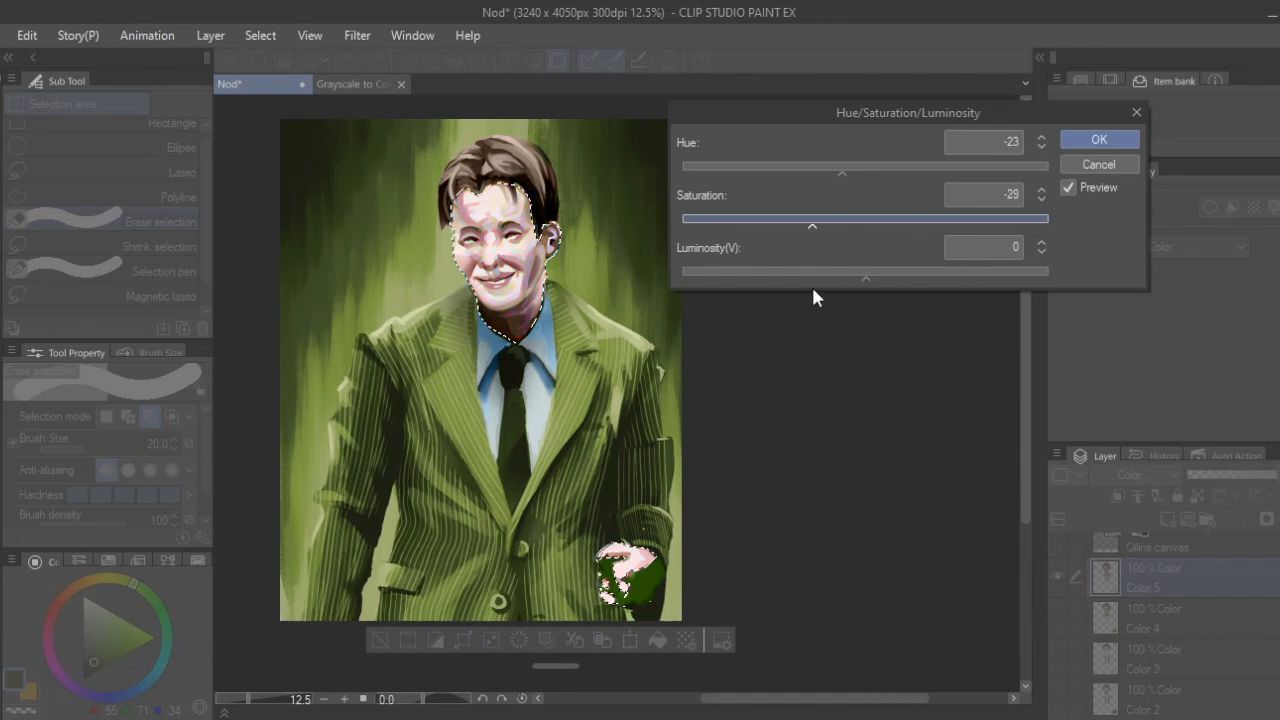
drag(812, 225, 882, 225)
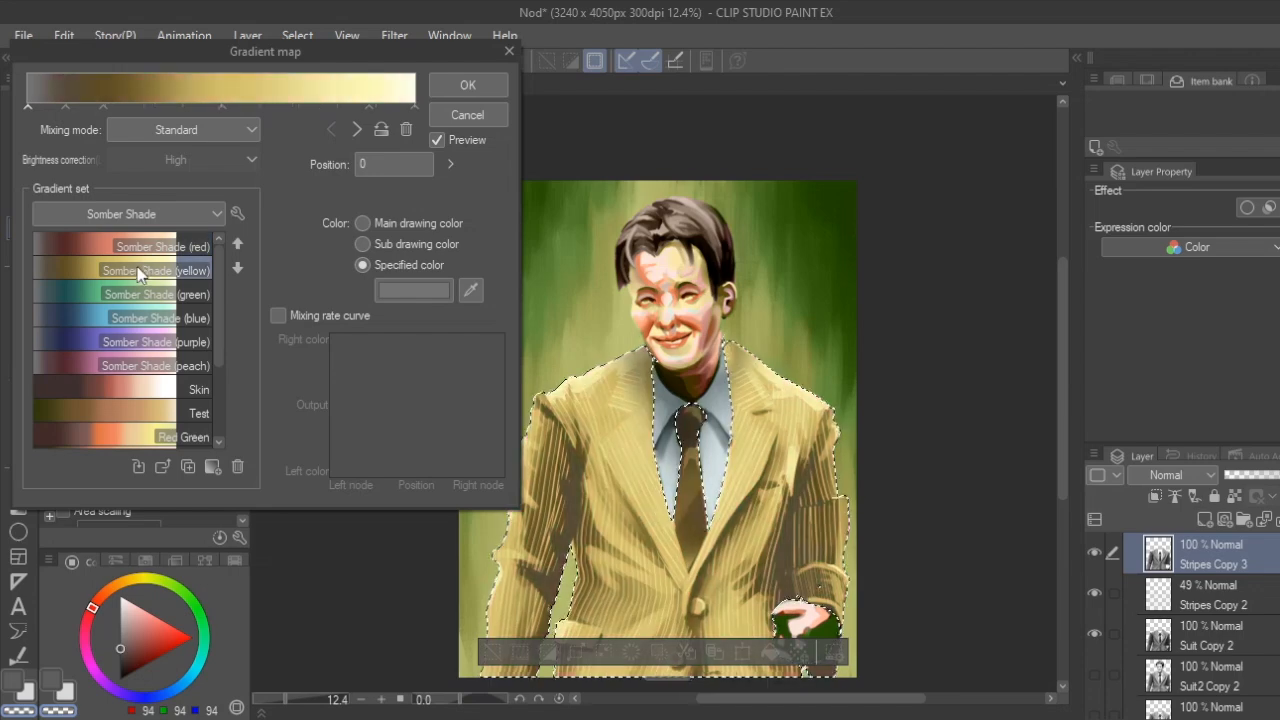
- Compare Skin and somber shade gradient presets, then apply Warm and Cool Green to the suit
click(140, 317)
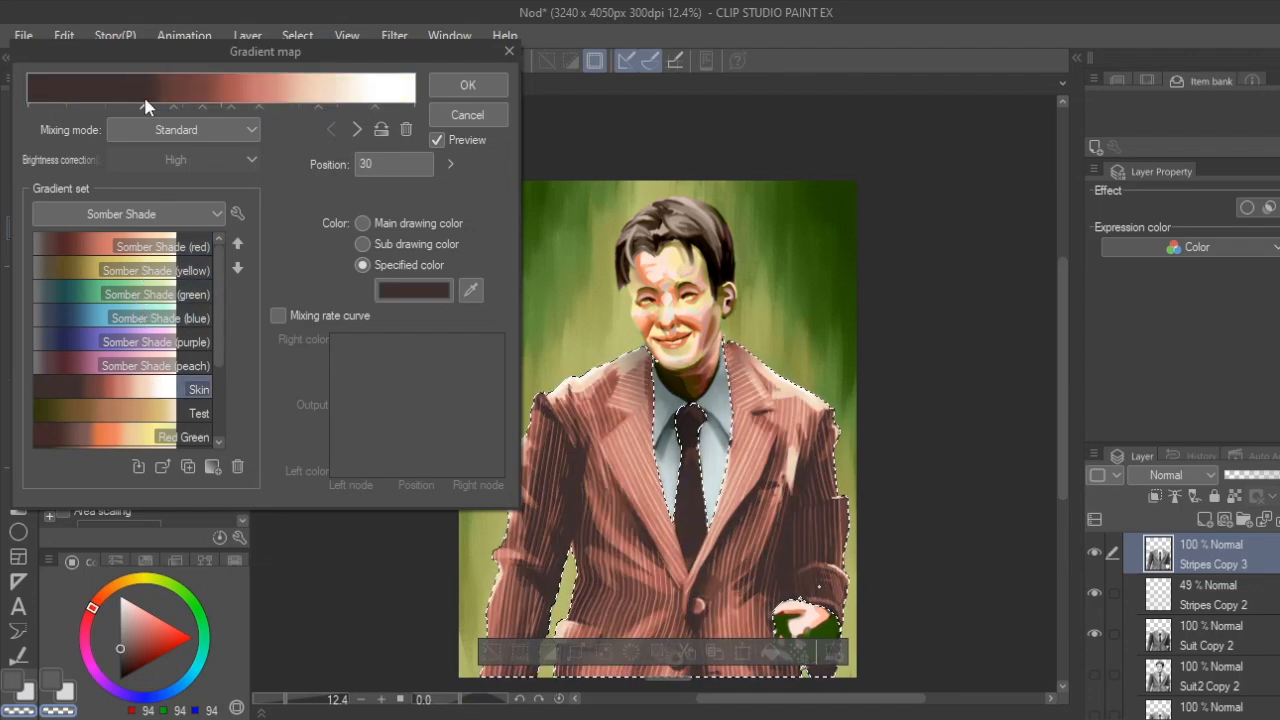
drag(147, 105, 190, 105)
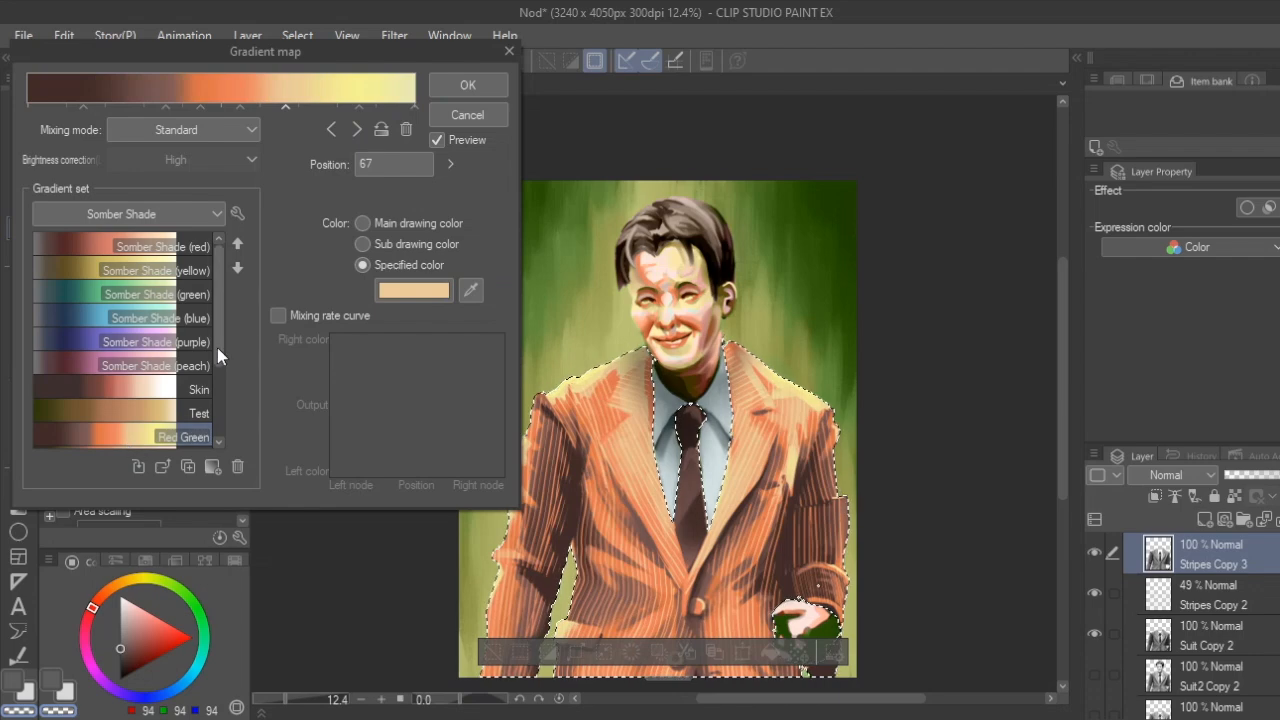
click(63, 35)
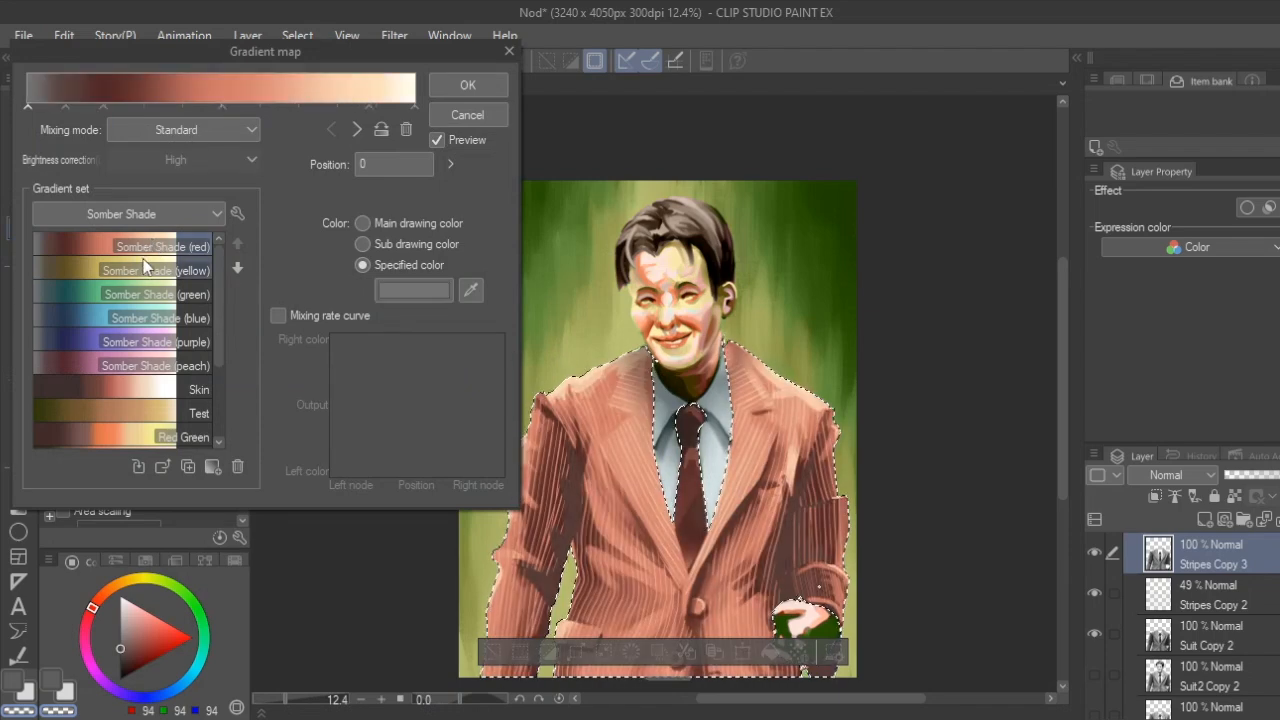
click(155, 293)
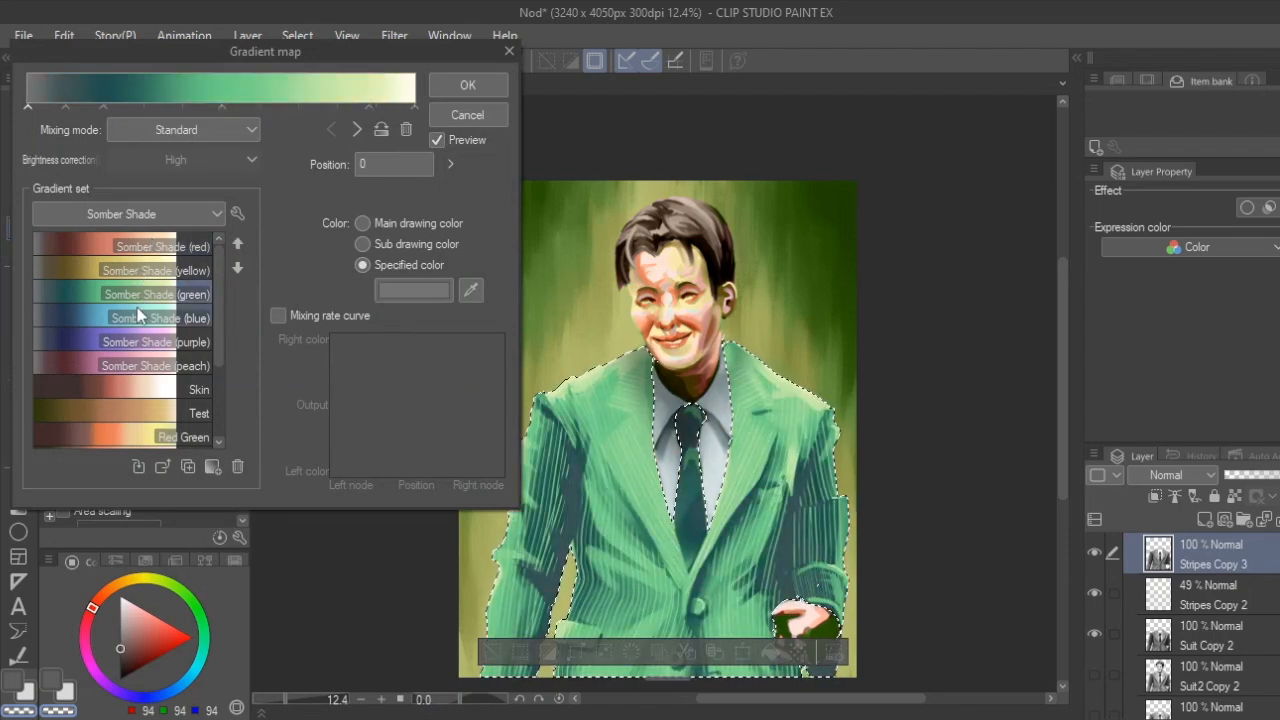
click(145, 318)
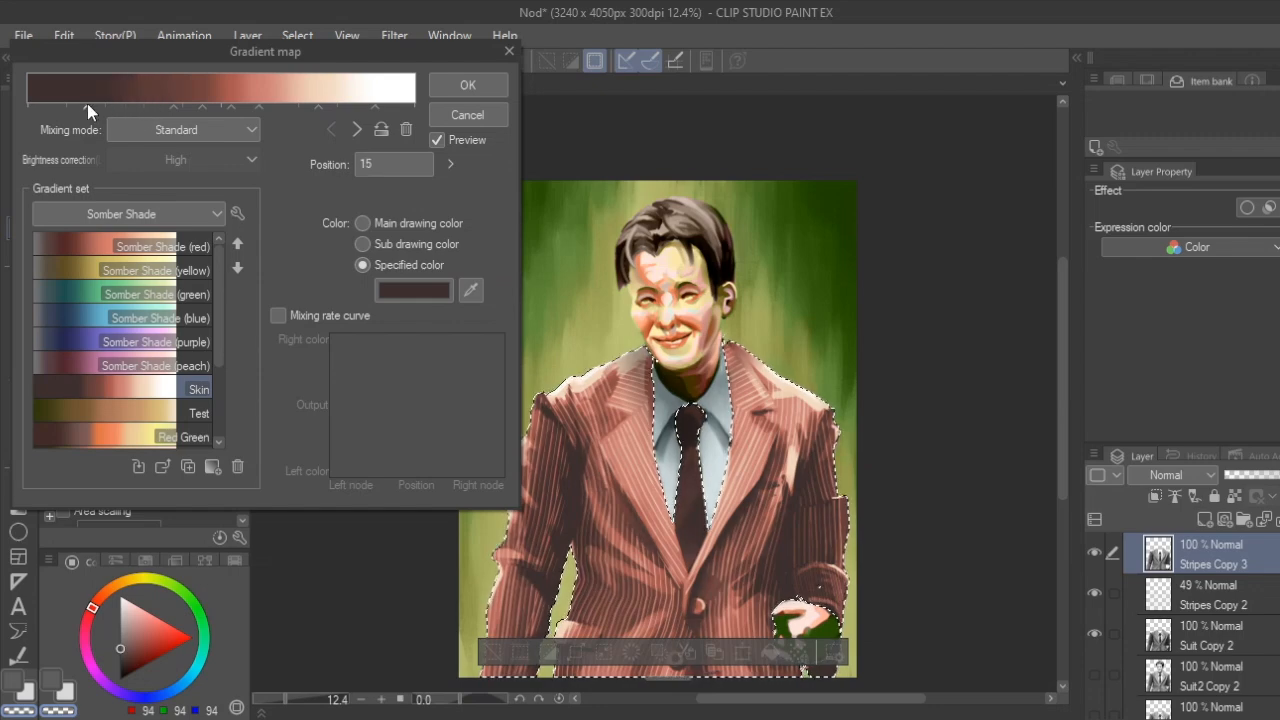
click(183, 437)
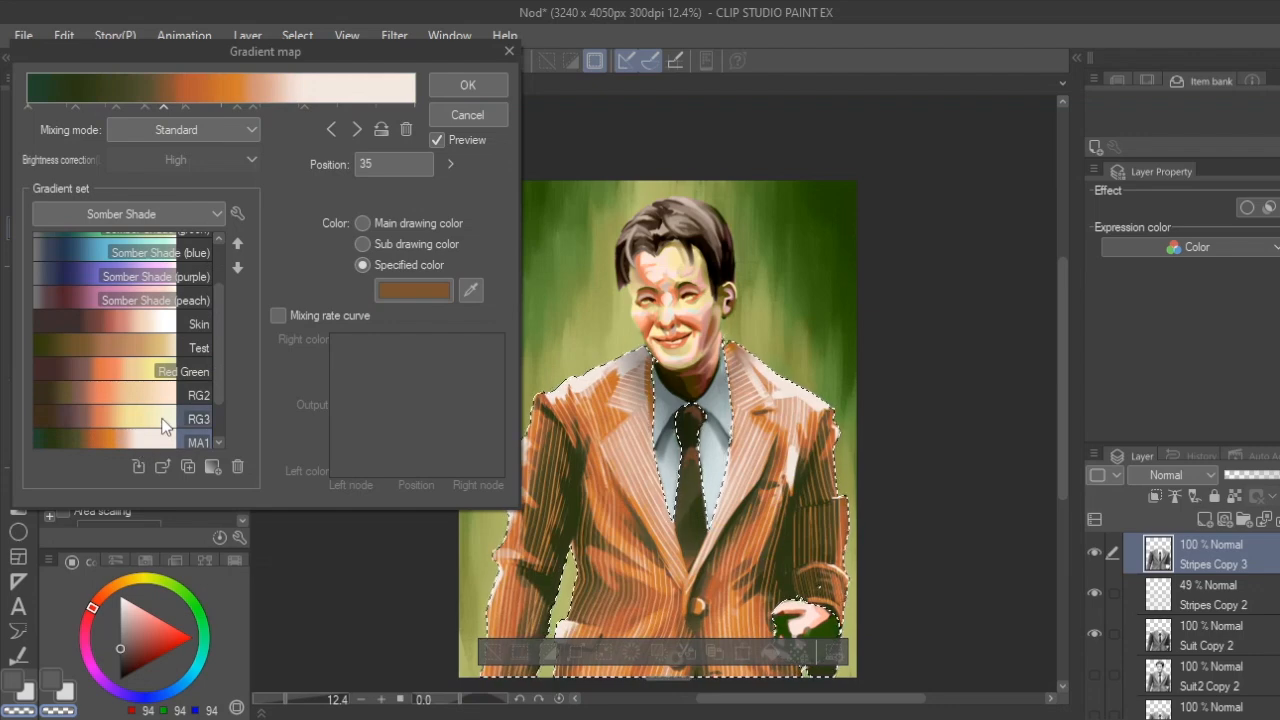
scroll(down, 3)
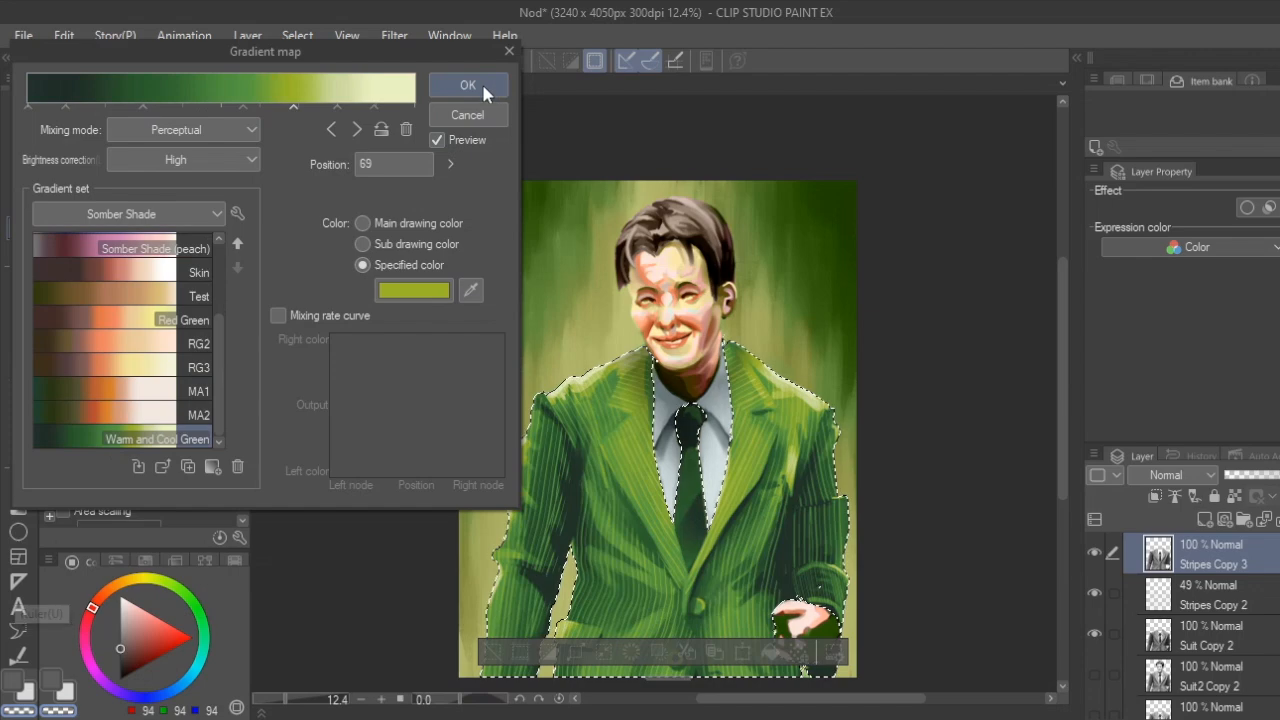
click(467, 84)
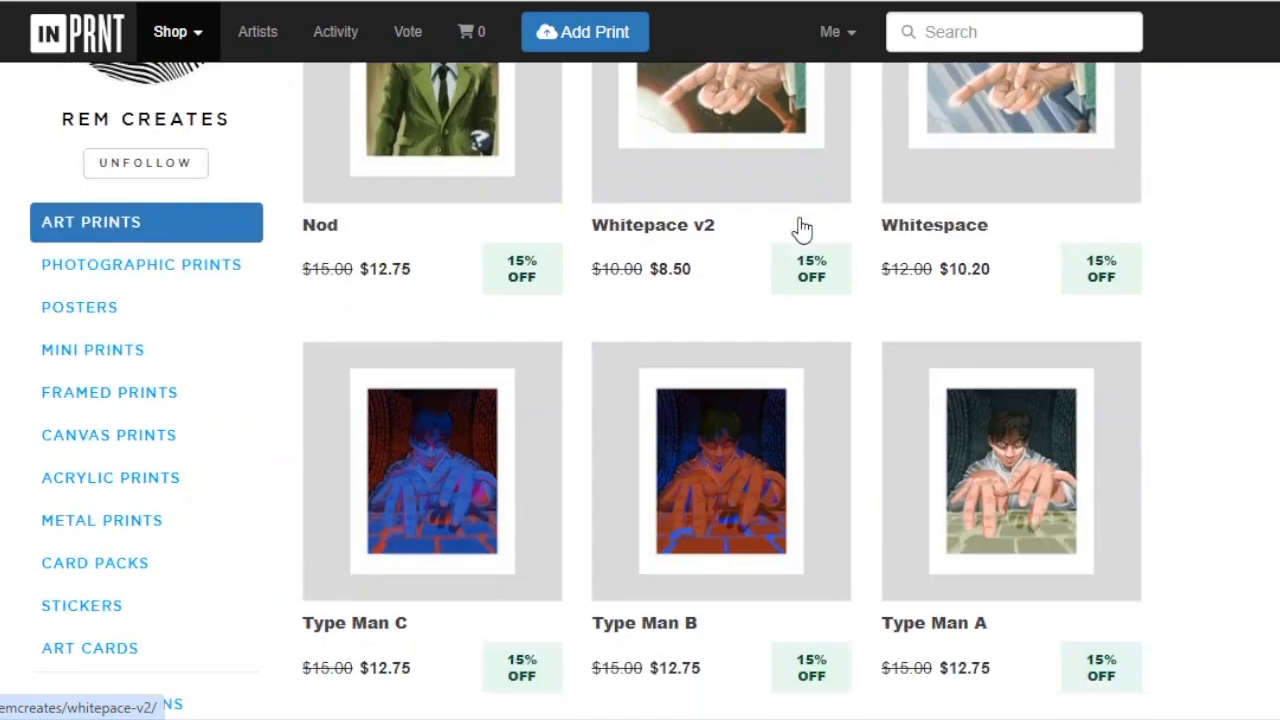
scroll(down, 3)
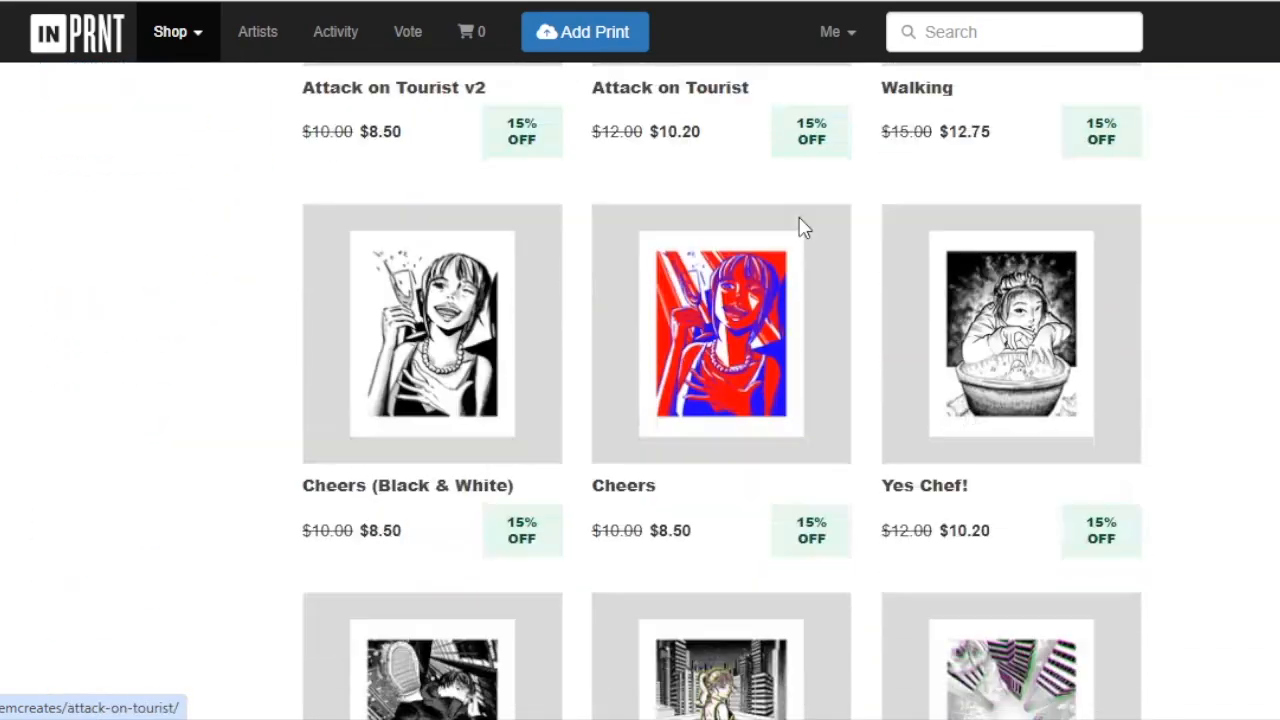
scroll(down, 3)
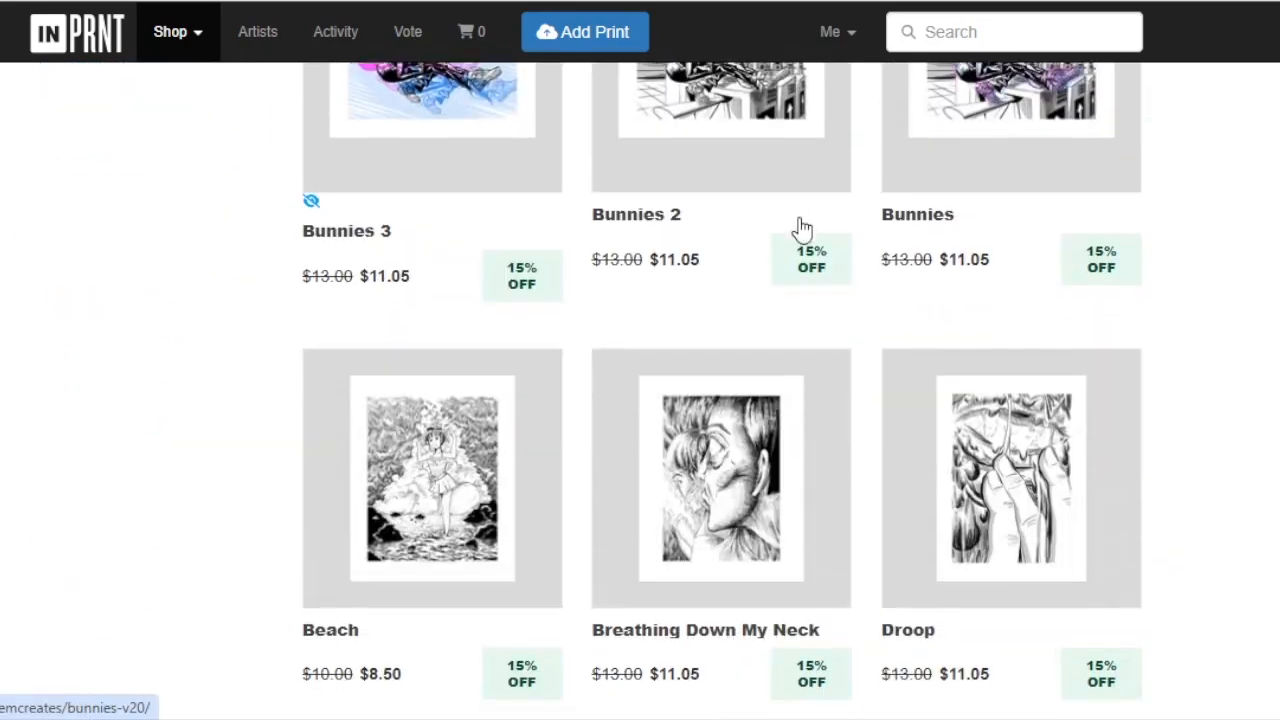